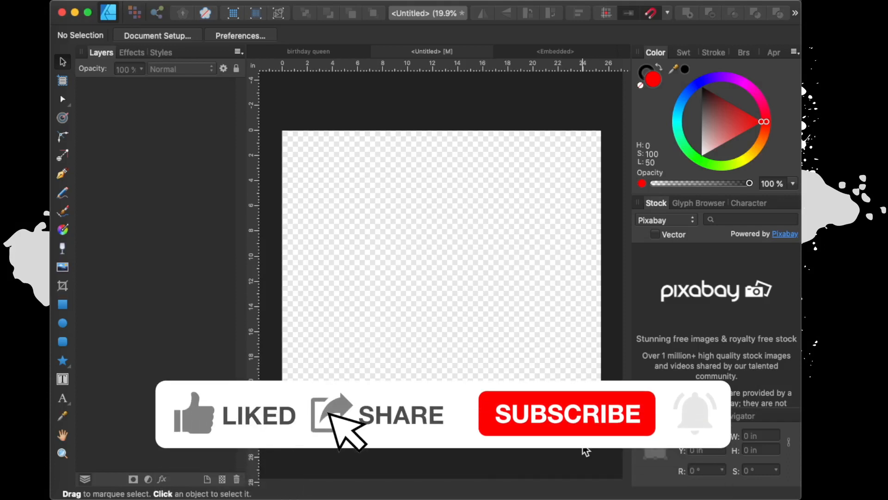
Browse Samantha Regular's swash glyphs in Font Book's grid view from the creative fabrica collection.
{"action": "left_click", "coordinate": [566, 413]}
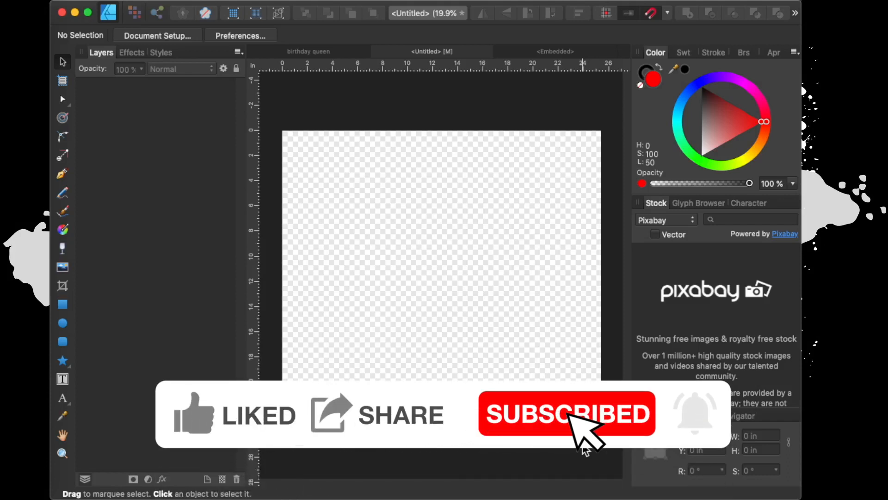
{"action": "mouse_move", "coordinate": [702, 448]}
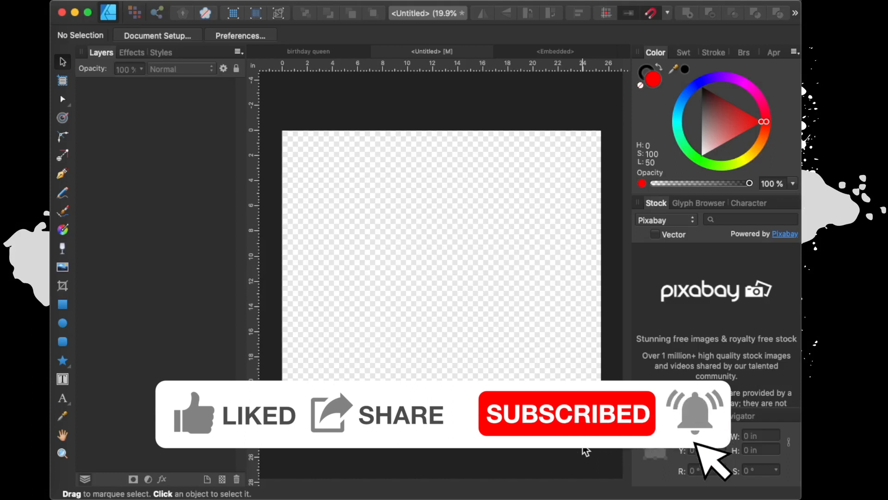
{"action": "mouse_move", "coordinate": [477, 338]}
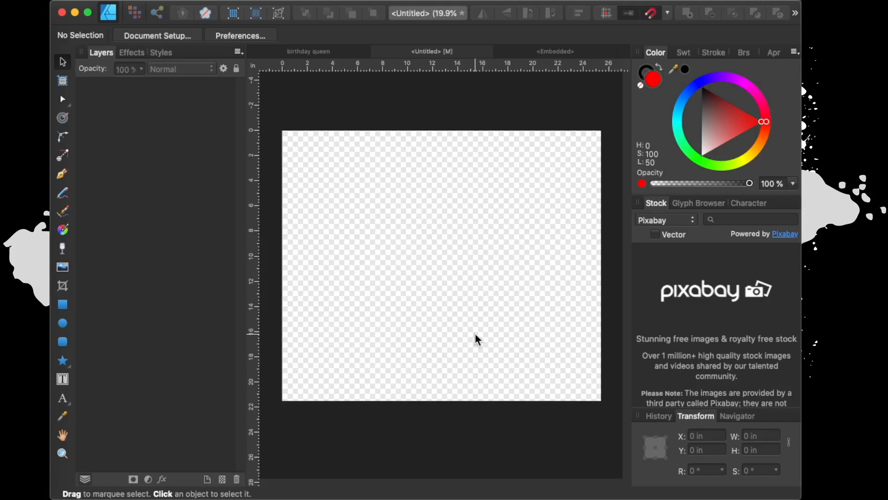
{"action": "mouse_move", "coordinate": [480, 340]}
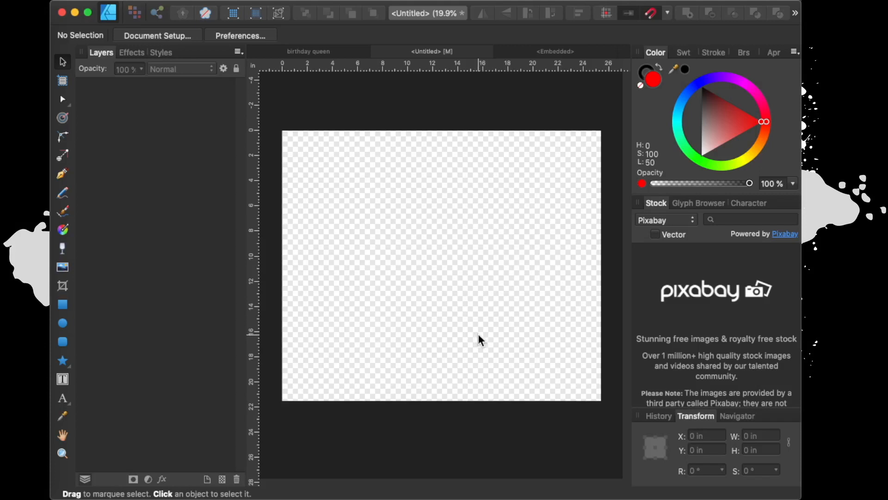
{"action": "mouse_move", "coordinate": [330, 232]}
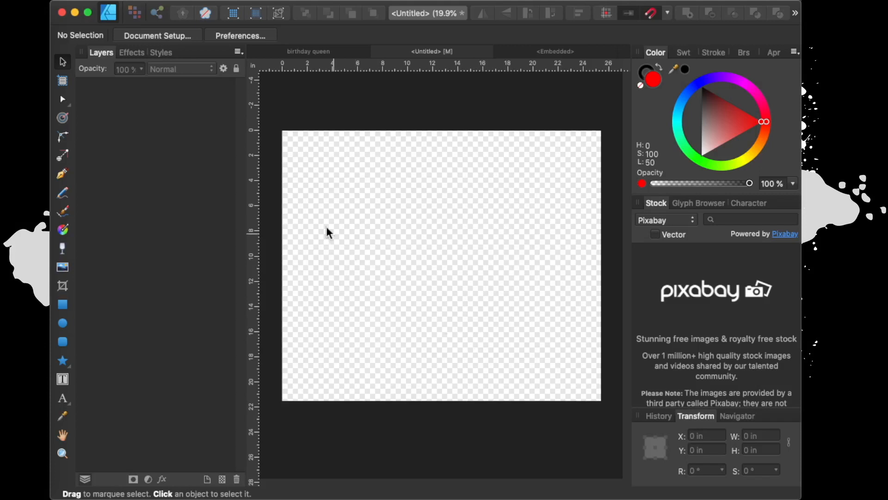
{"action": "mouse_move", "coordinate": [377, 206]}
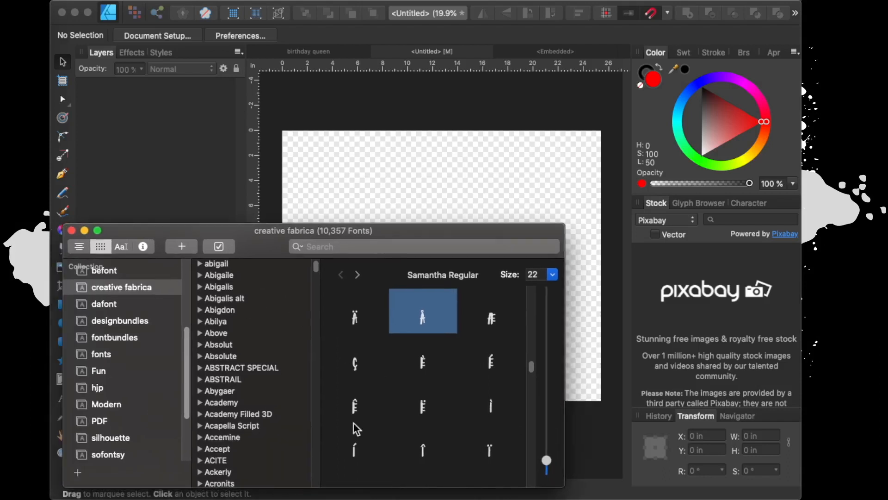
{"action": "mouse_move", "coordinate": [321, 358]}
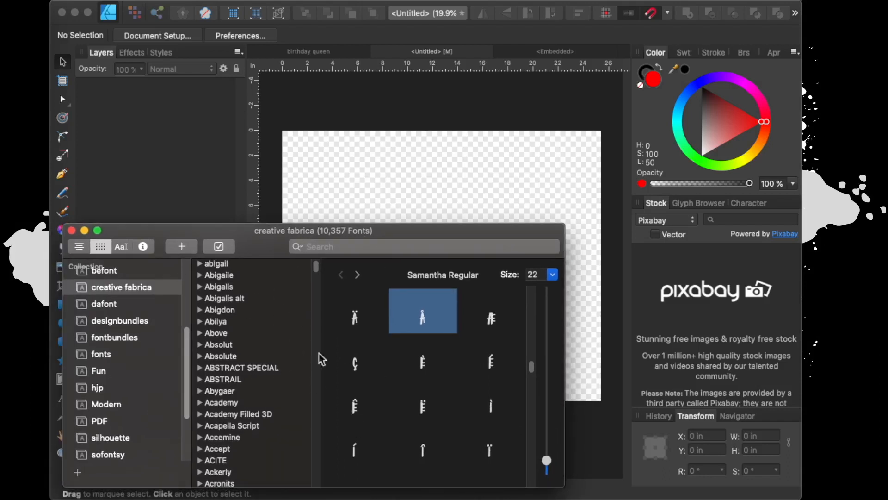
{"action": "mouse_move", "coordinate": [377, 377]}
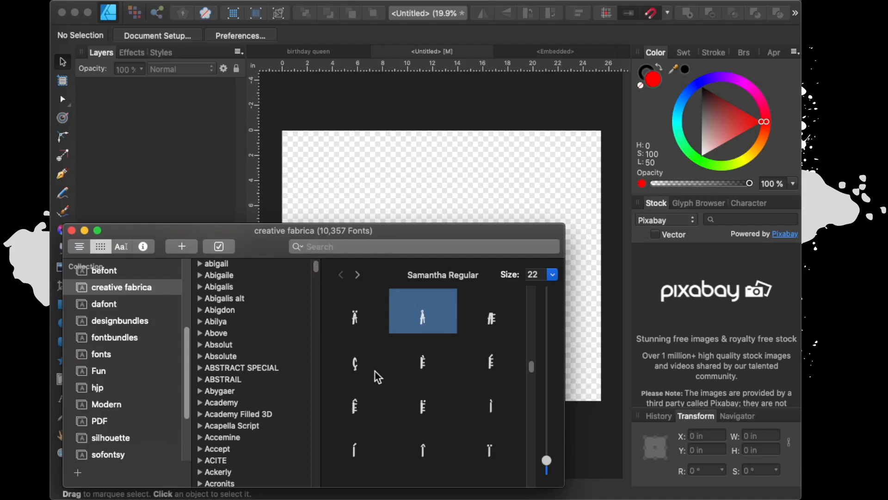
{"action": "scroll", "scroll_direction": "down", "scroll_amount": 3}
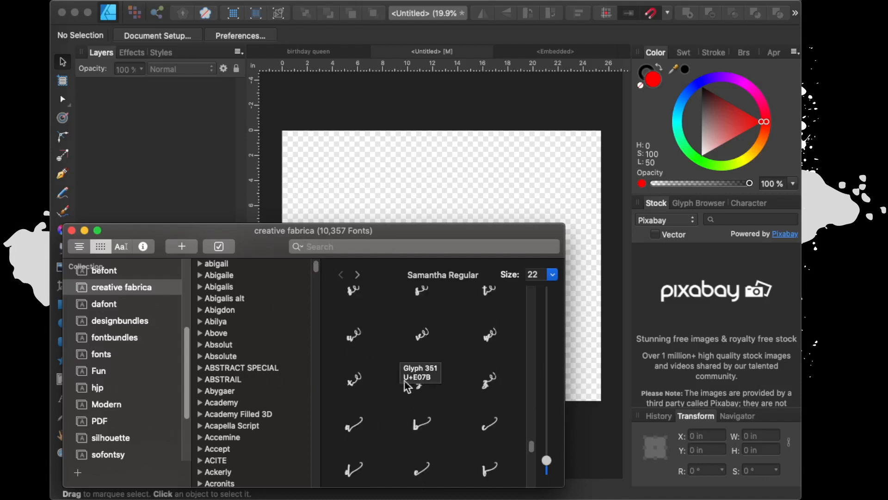
{"action": "mouse_move", "coordinate": [447, 423]}
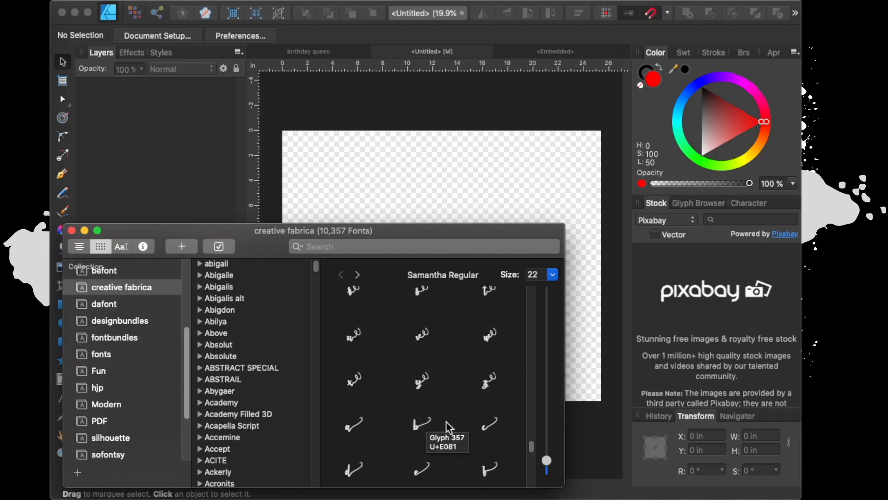
{"action": "mouse_move", "coordinate": [468, 407]}
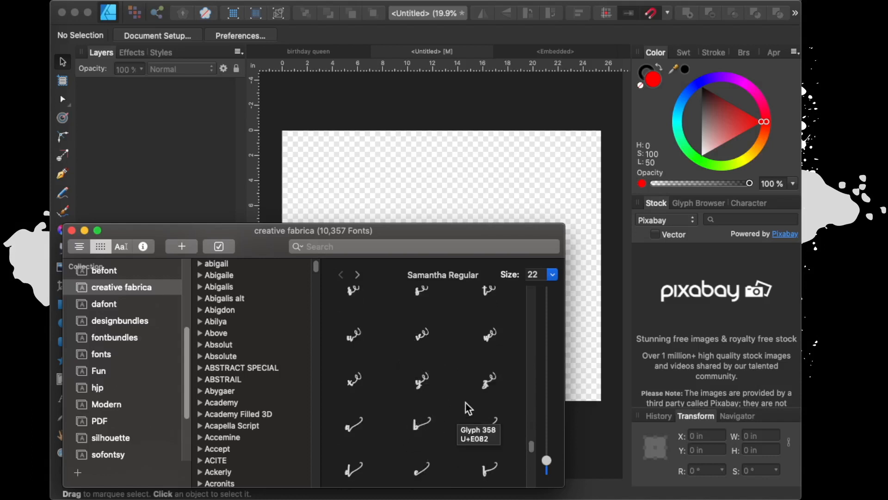
{"action": "scroll", "scroll_direction": "down", "scroll_amount": 3}
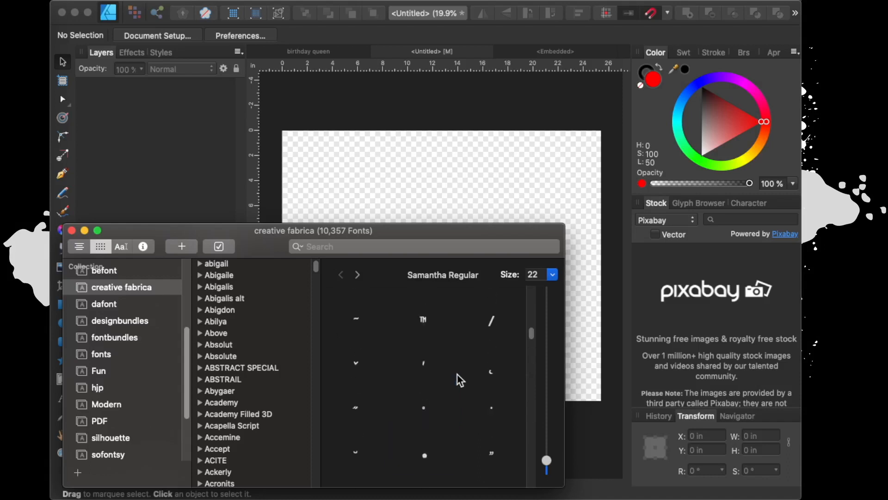
{"action": "left_click", "coordinate": [72, 230]}
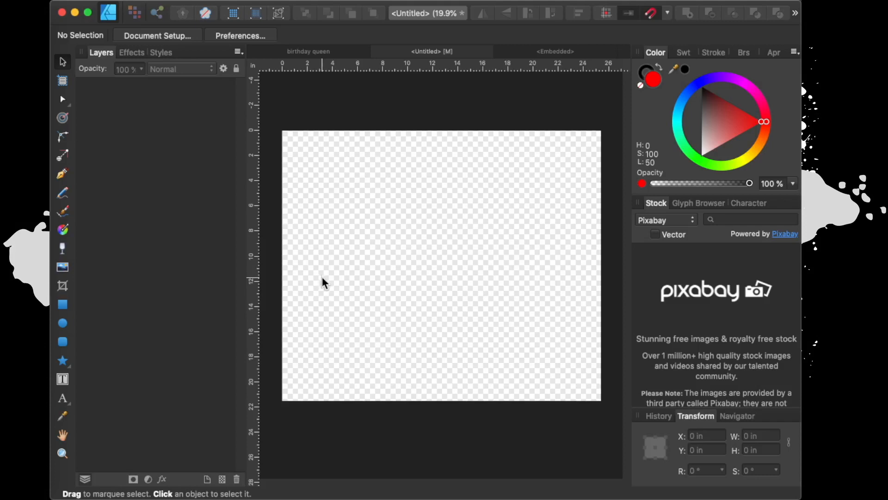
{"action": "mouse_move", "coordinate": [214, 274]}
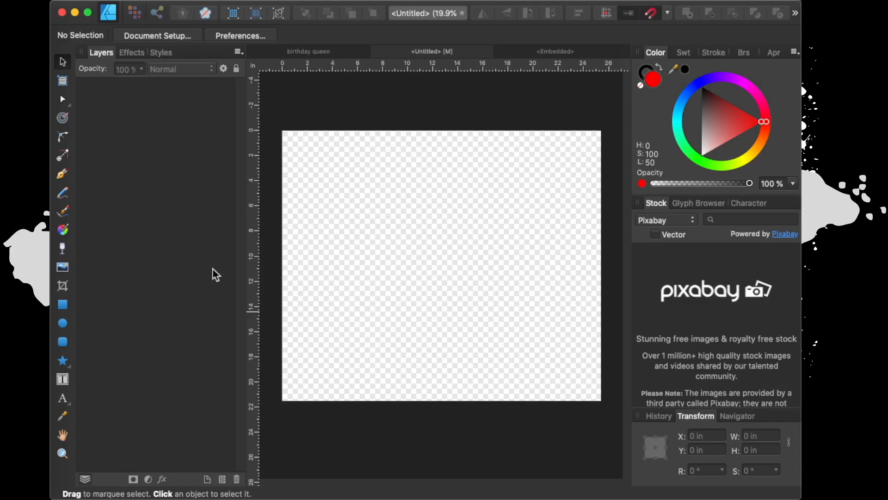
{"action": "mouse_move", "coordinate": [301, 195]}
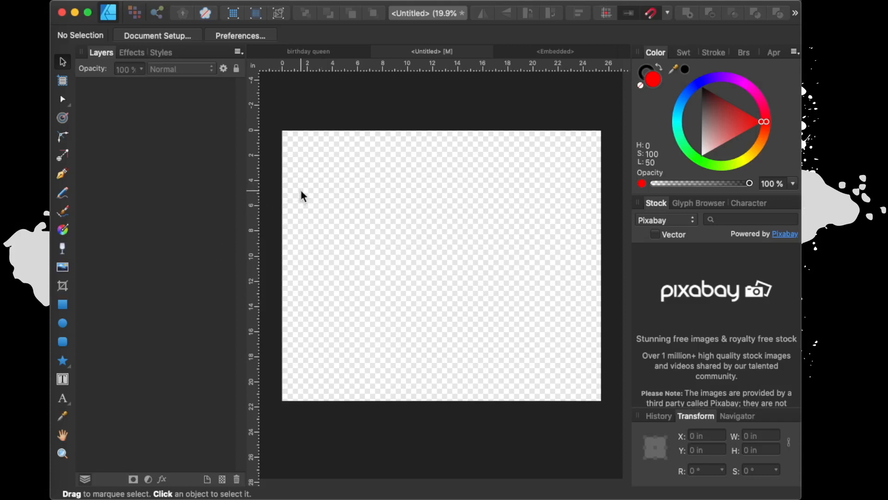
{"action": "mouse_move", "coordinate": [671, 60]}
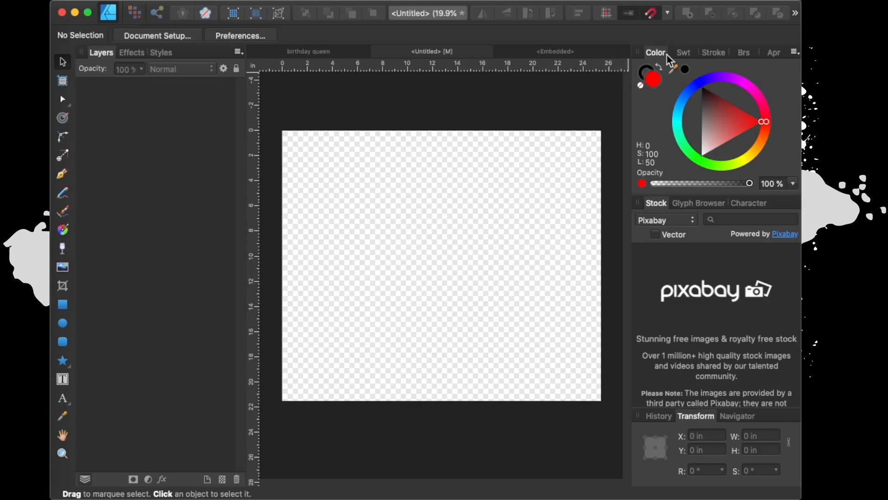
{"action": "mouse_move", "coordinate": [274, 95]}
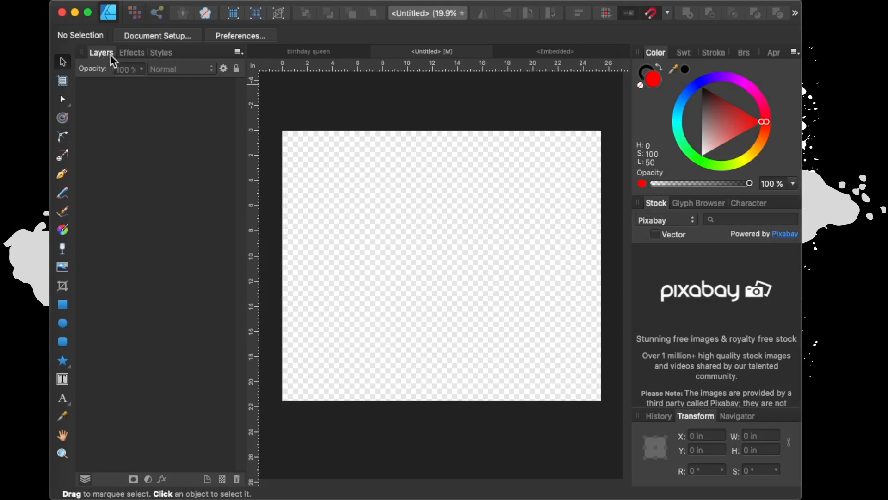
{"action": "mouse_move", "coordinate": [712, 322]}
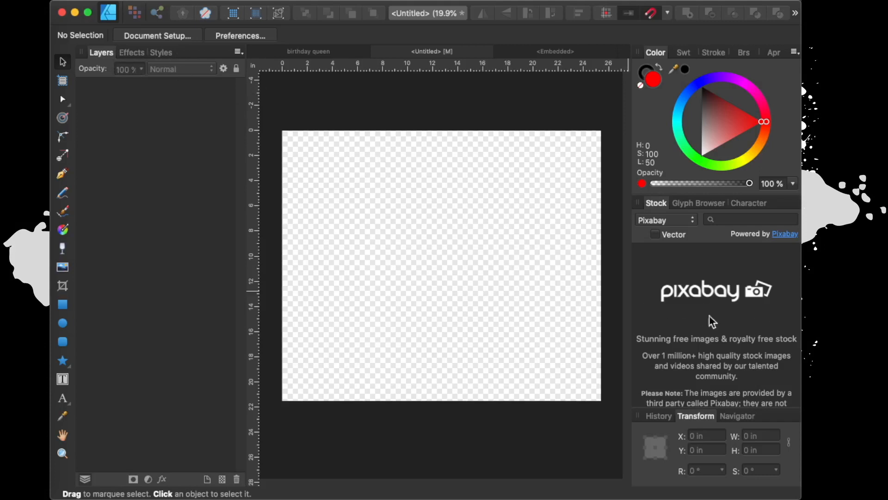
{"action": "mouse_move", "coordinate": [101, 35]}
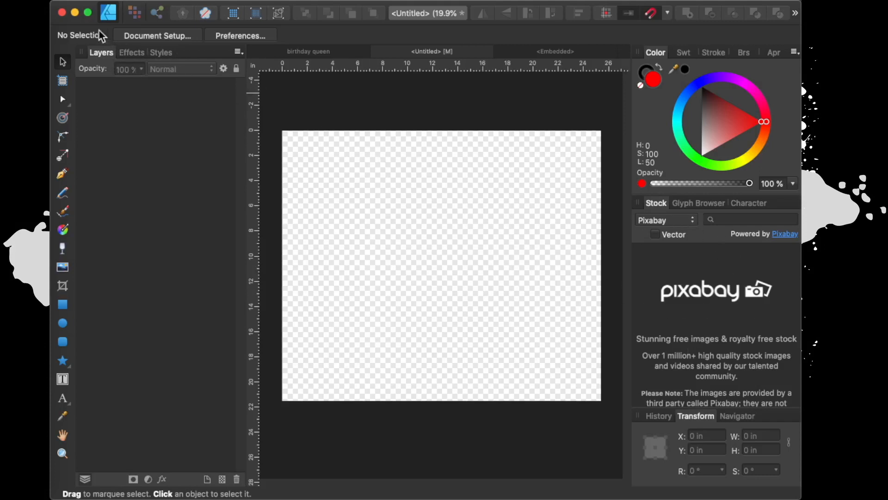
{"action": "mouse_move", "coordinate": [136, 123]}
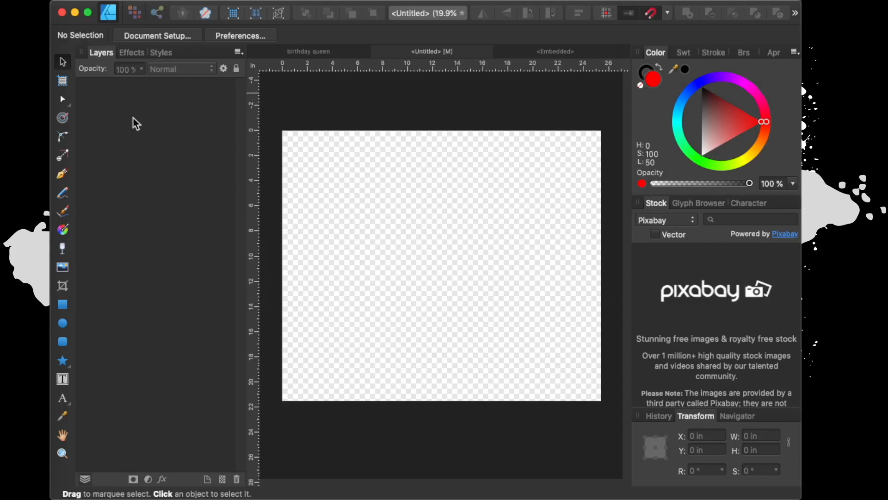
Preview the preset Styles, view the Effects settings, then return to the Layers list.
{"action": "left_click", "coordinate": [131, 52]}
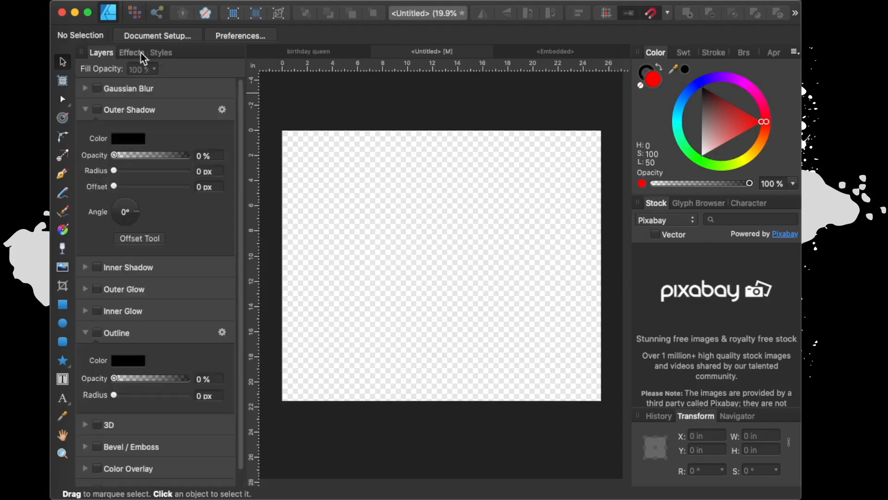
{"action": "left_click", "coordinate": [161, 51]}
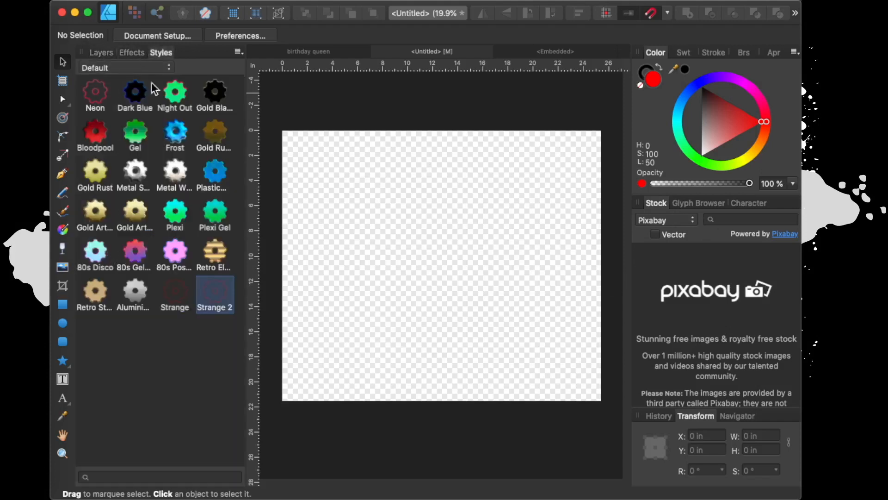
{"action": "mouse_move", "coordinate": [190, 134]}
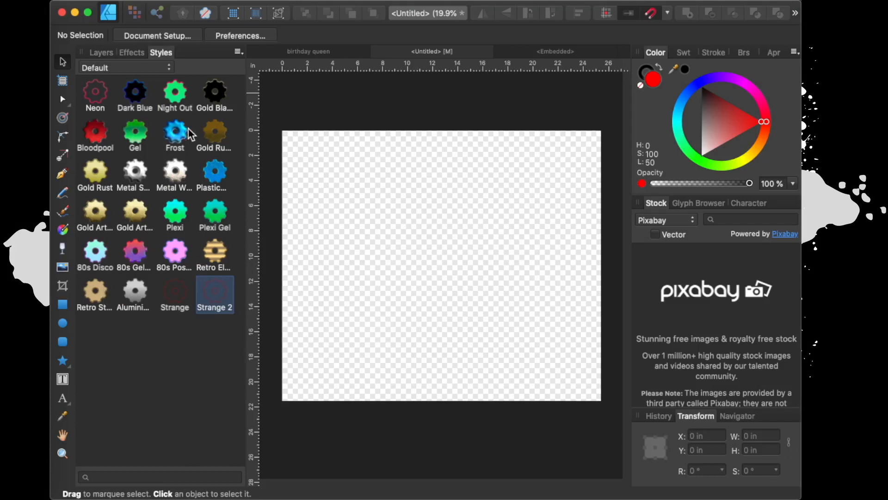
{"action": "mouse_move", "coordinate": [168, 204]}
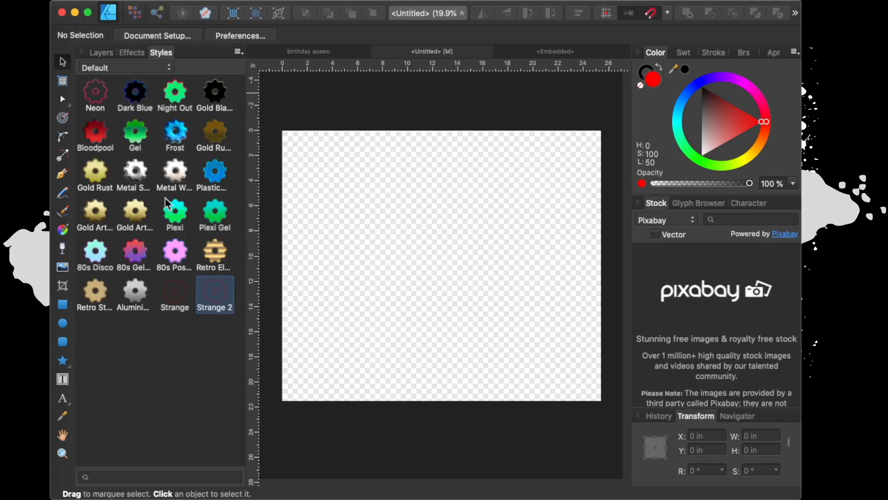
{"action": "mouse_move", "coordinate": [167, 152]}
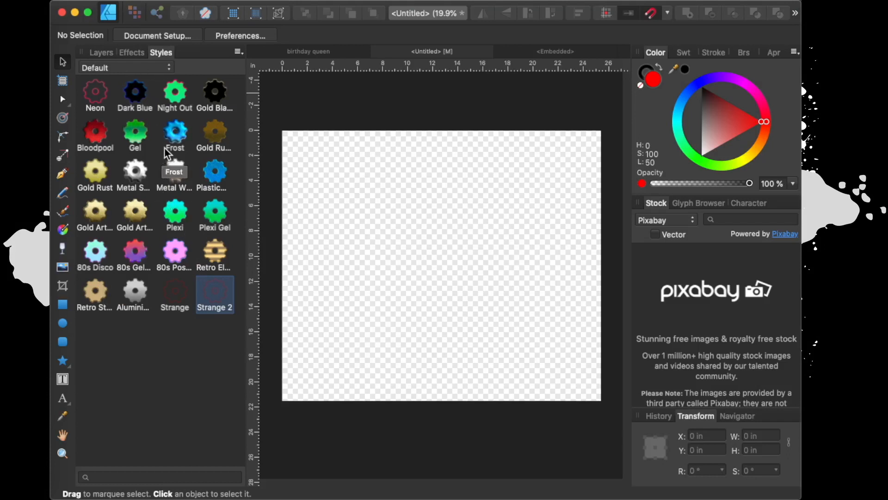
{"action": "left_click", "coordinate": [130, 51]}
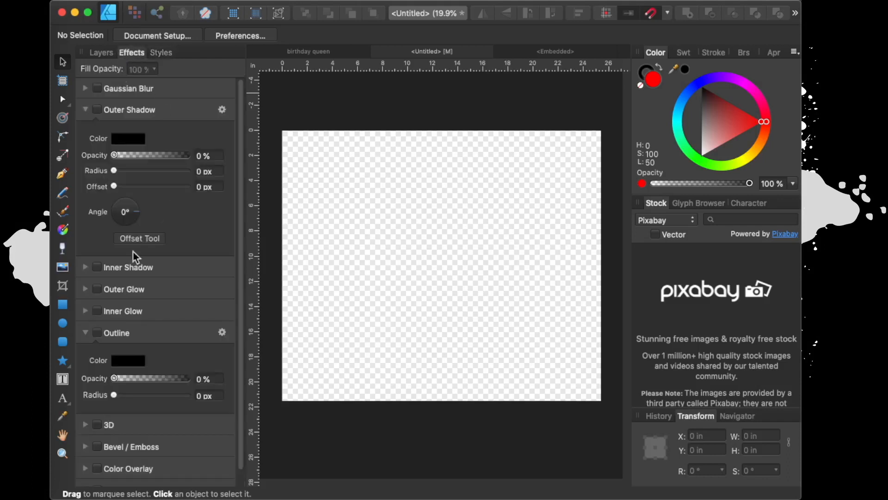
{"action": "mouse_move", "coordinate": [101, 57]}
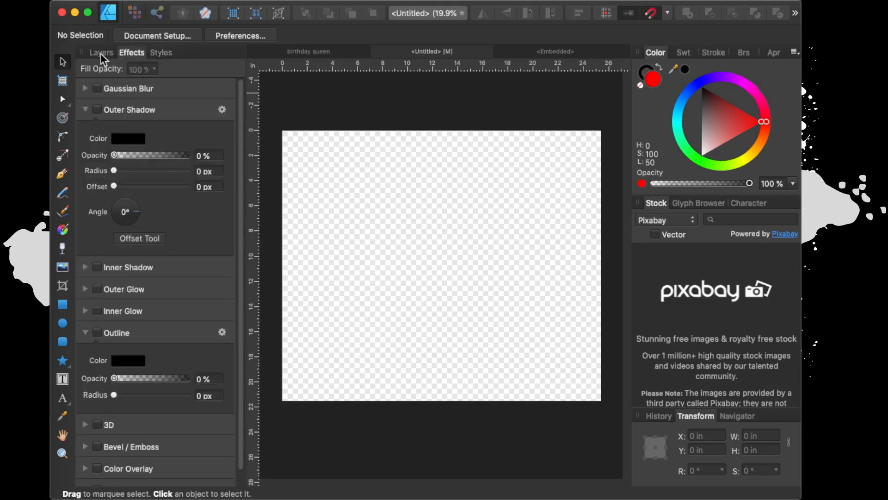
{"action": "left_click", "coordinate": [101, 52]}
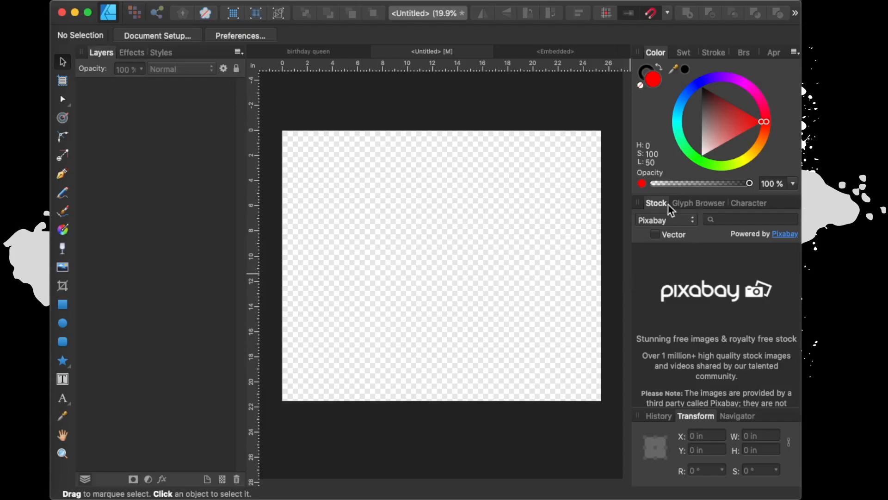
{"action": "mouse_move", "coordinate": [702, 208]}
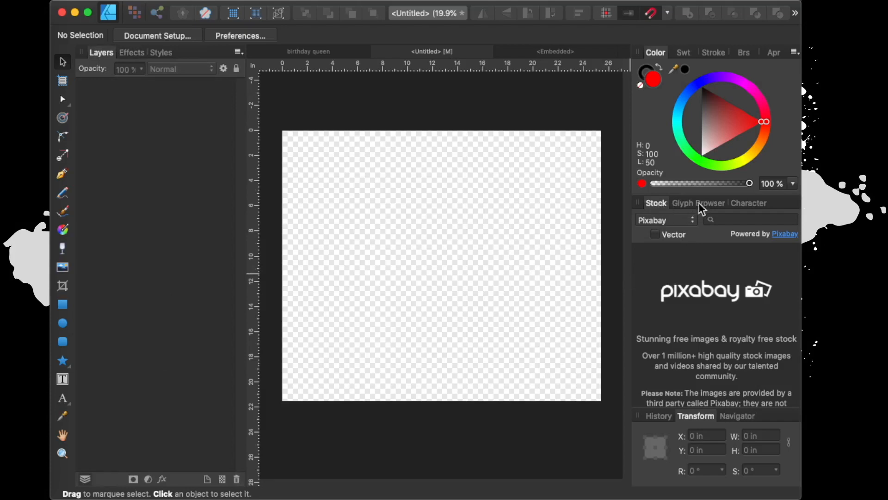
{"action": "mouse_move", "coordinate": [749, 203]}
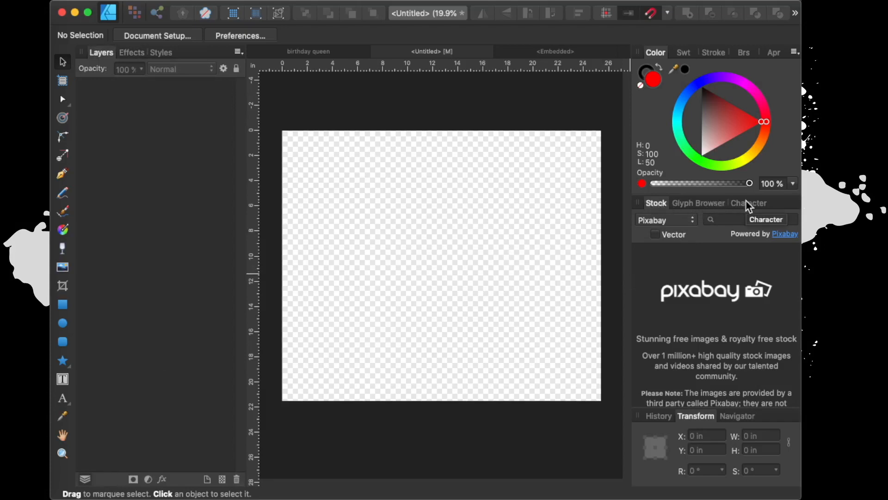
{"action": "mouse_move", "coordinate": [688, 100]}
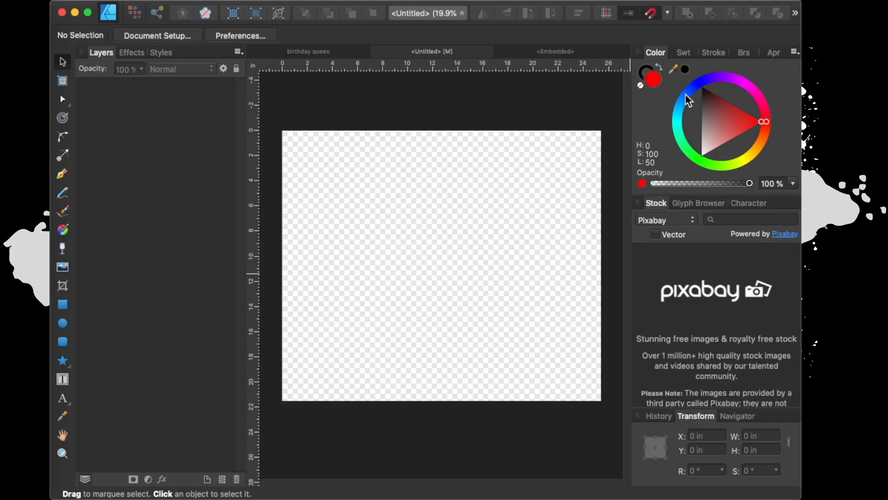
{"action": "mouse_move", "coordinate": [648, 71]}
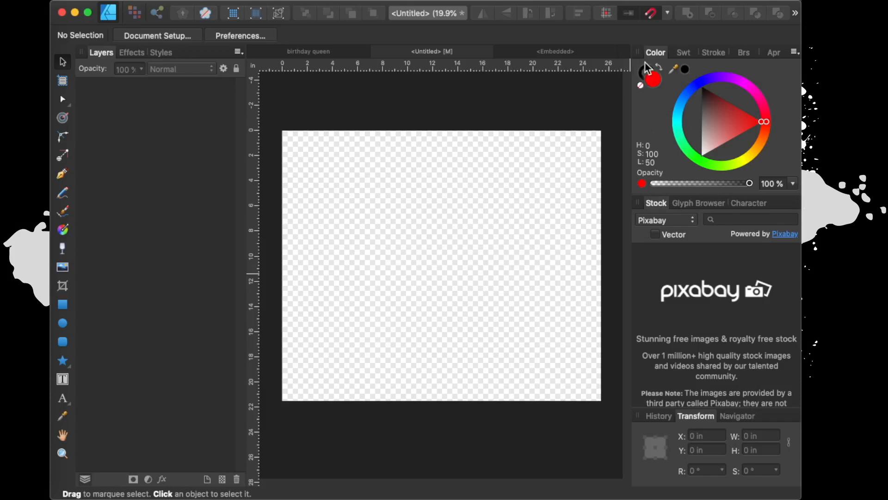
{"action": "mouse_move", "coordinate": [645, 84]}
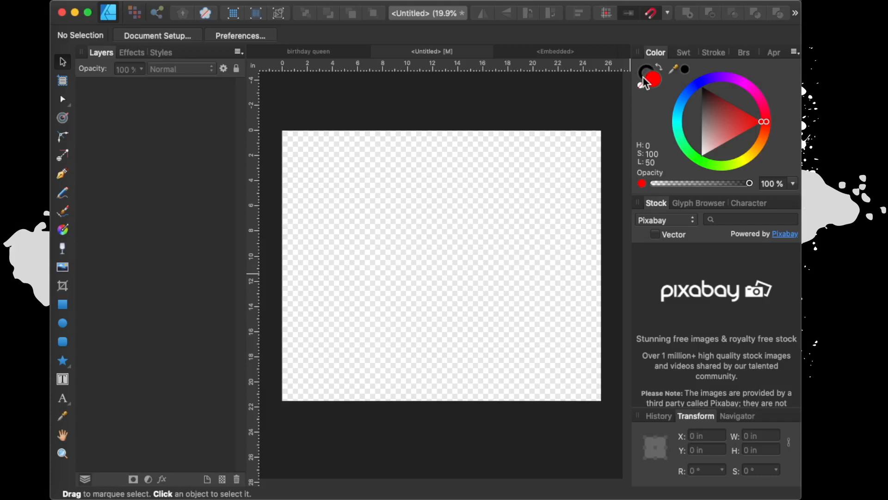
{"action": "mouse_move", "coordinate": [646, 79]}
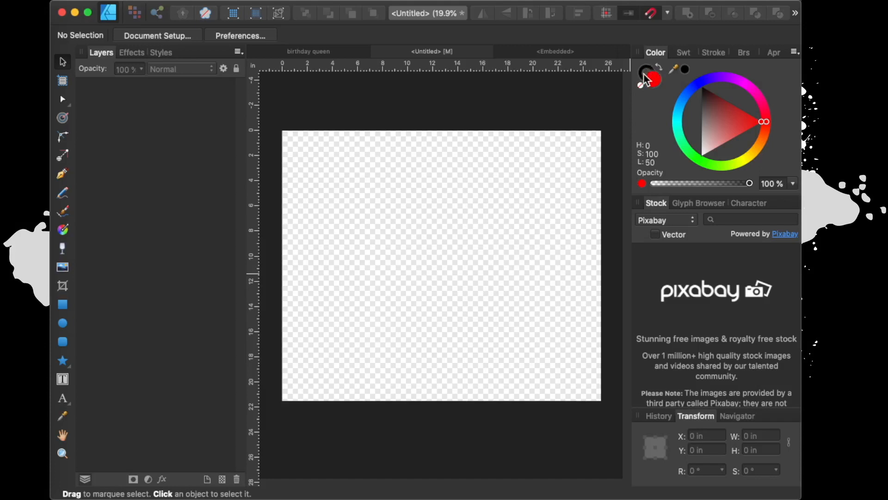
{"action": "mouse_move", "coordinate": [650, 80]}
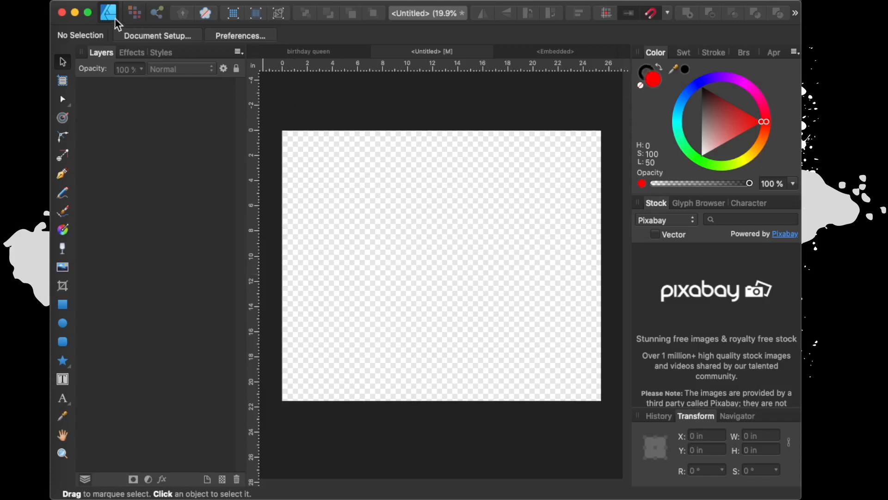
{"action": "mouse_move", "coordinate": [195, 93]}
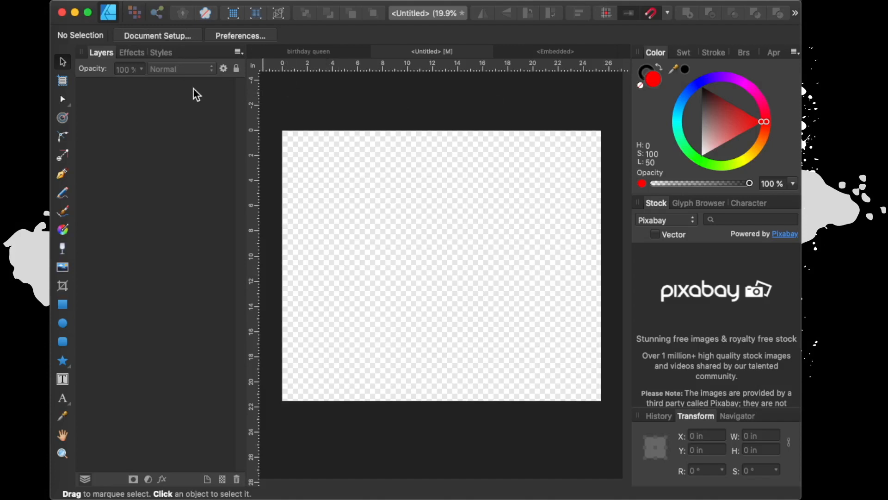
{"action": "mouse_move", "coordinate": [101, 22]}
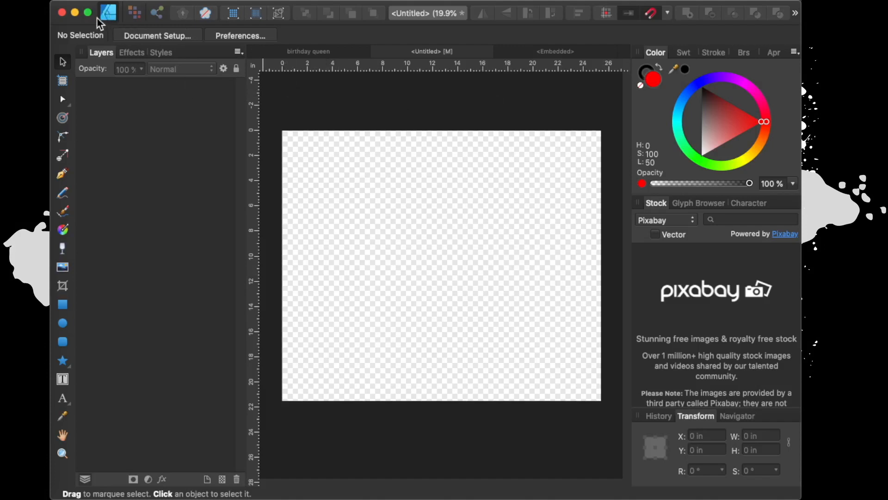
{"action": "mouse_move", "coordinate": [108, 12]}
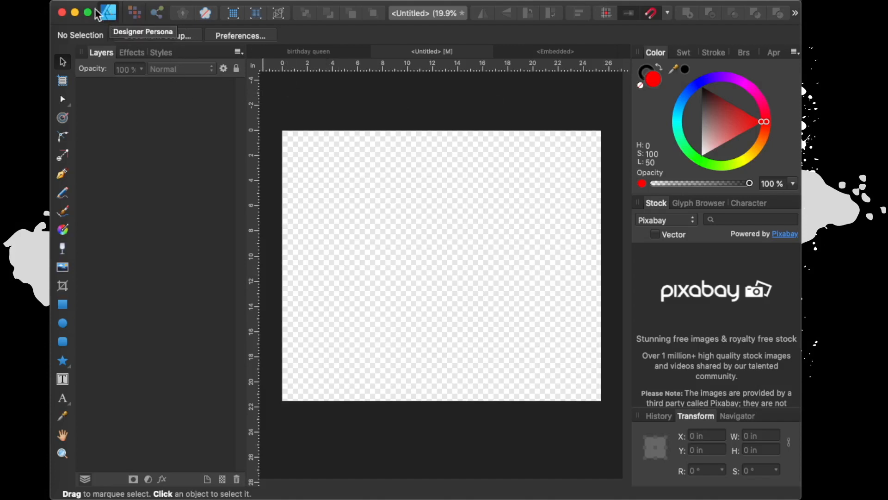
{"action": "mouse_move", "coordinate": [134, 12]}
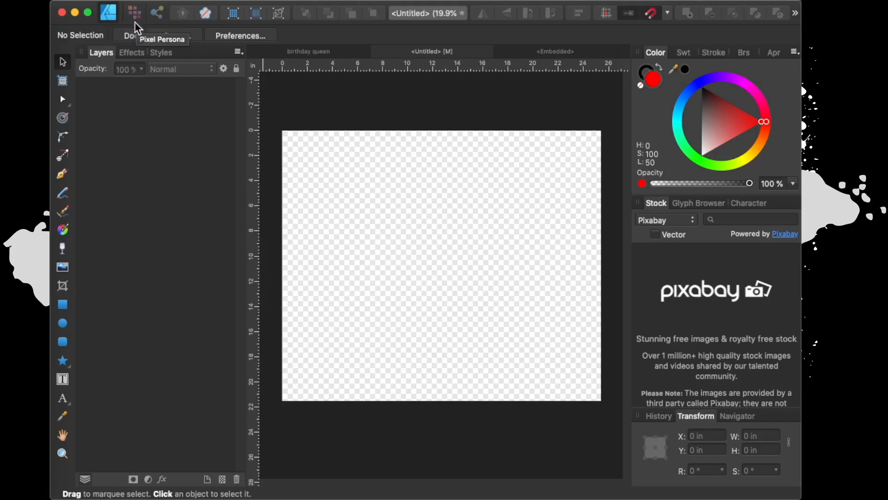
{"action": "mouse_move", "coordinate": [157, 35]}
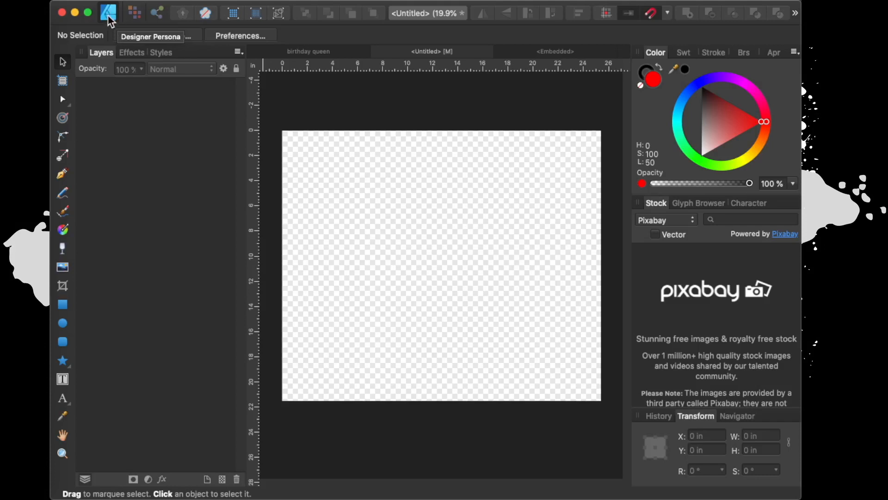
Visit the Pixel Persona, then activate the Artistic Text Tool in the Designer workspace.
{"action": "left_click", "coordinate": [134, 12]}
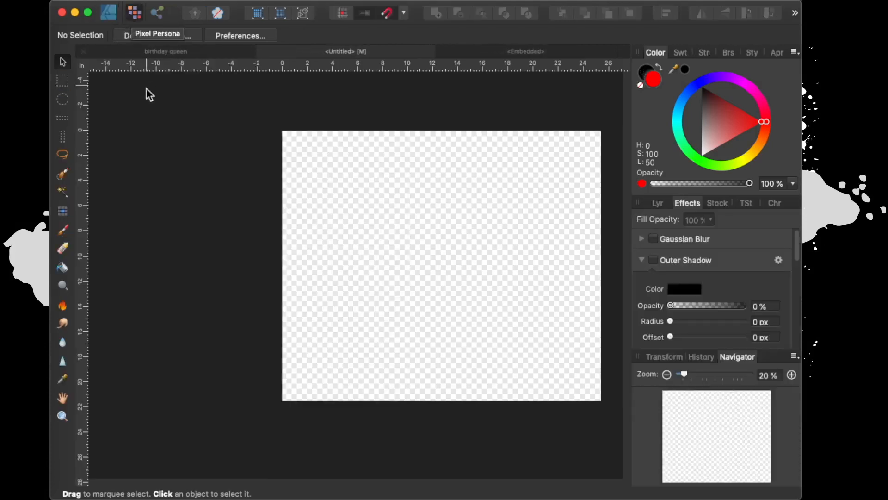
{"action": "mouse_move", "coordinate": [535, 205]}
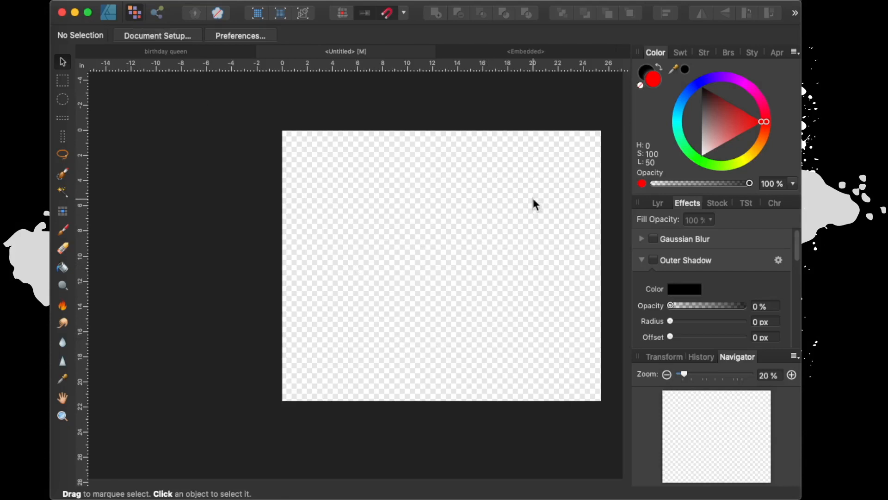
{"action": "mouse_move", "coordinate": [422, 181]}
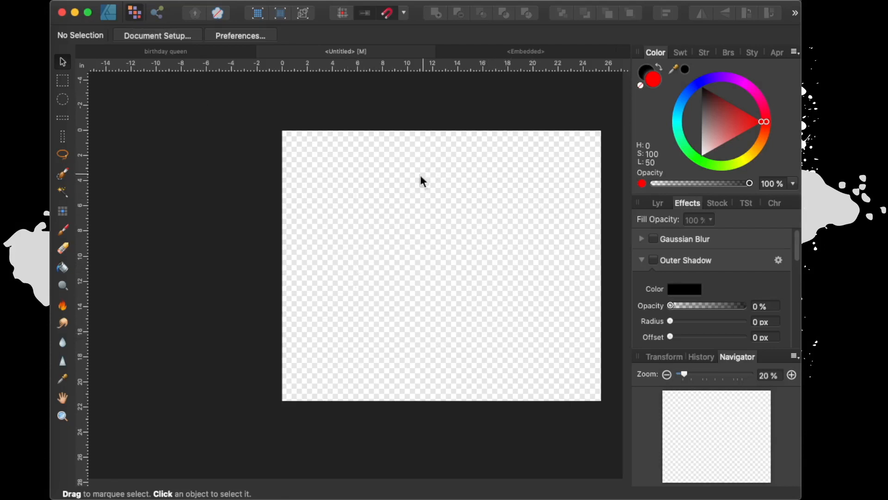
{"action": "mouse_move", "coordinate": [644, 117]}
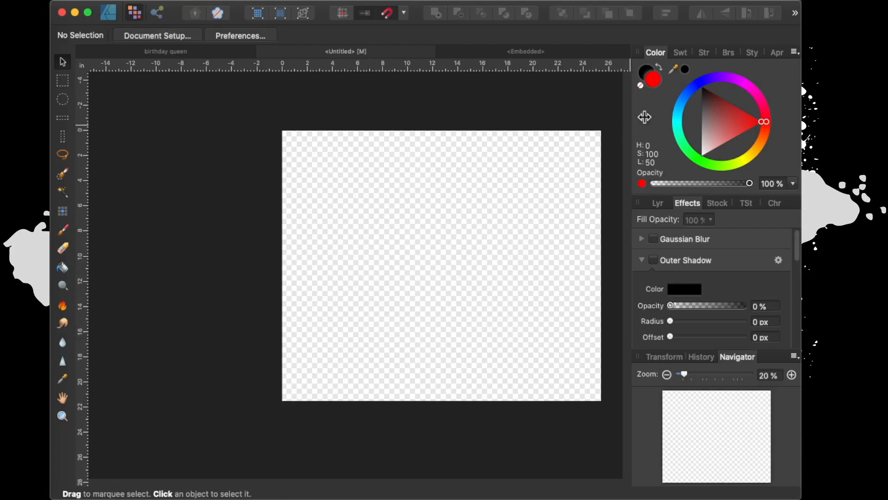
{"action": "mouse_move", "coordinate": [643, 223]}
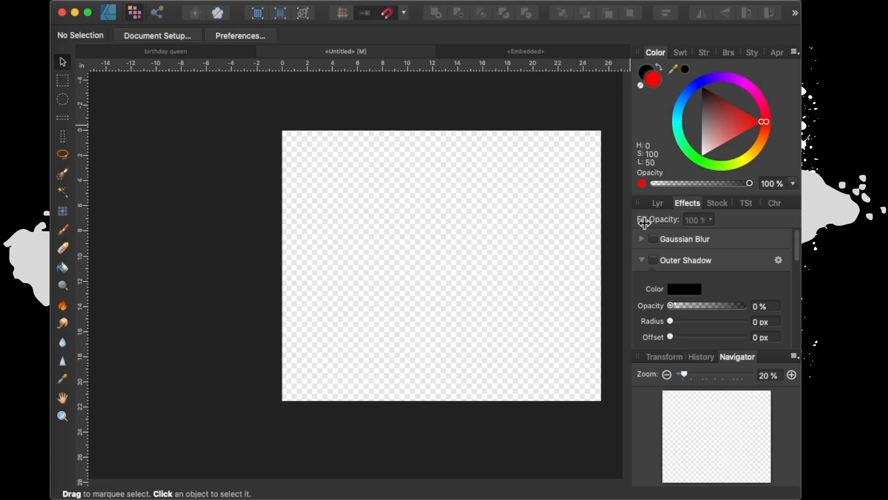
{"action": "mouse_move", "coordinate": [251, 189]}
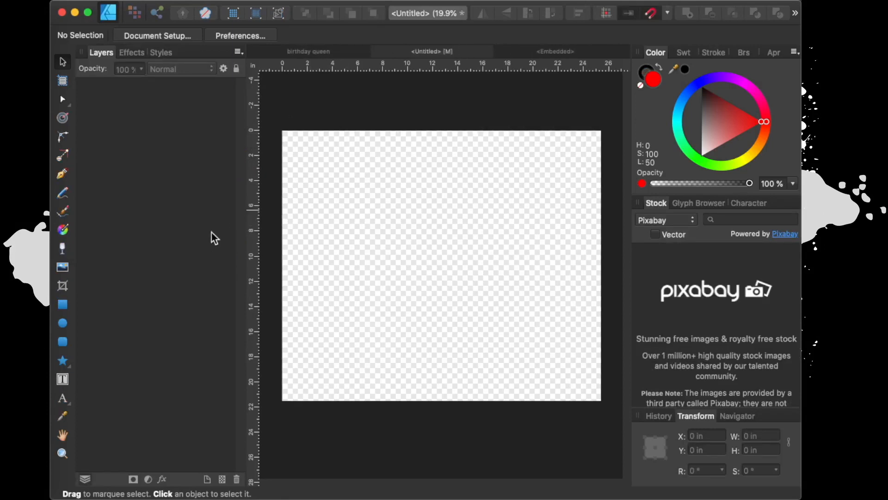
{"action": "mouse_move", "coordinate": [72, 395]}
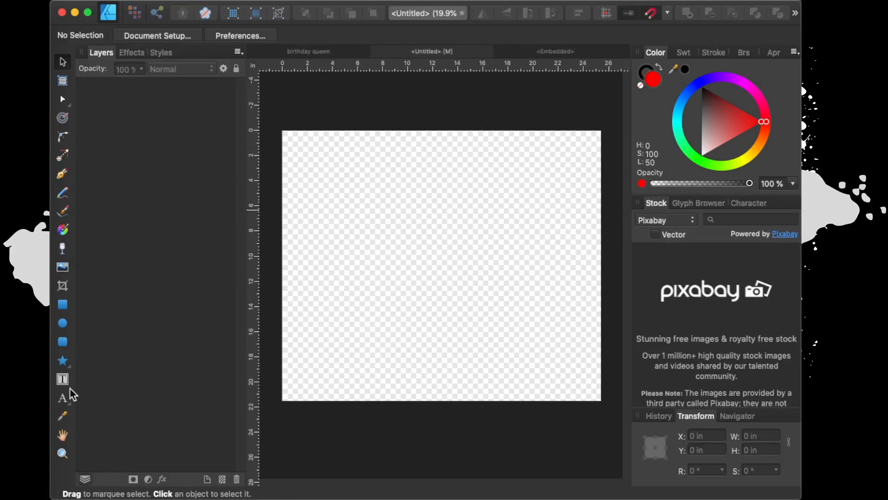
{"action": "left_click", "coordinate": [62, 397]}
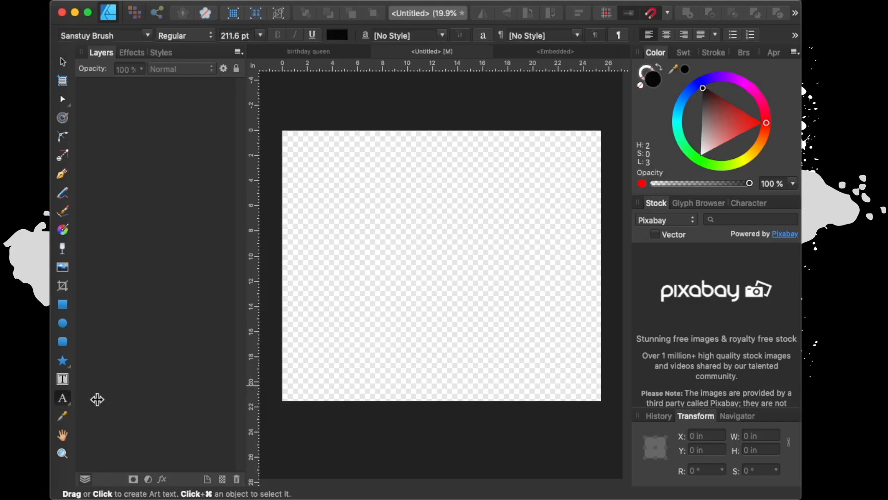
{"action": "mouse_move", "coordinate": [62, 396]}
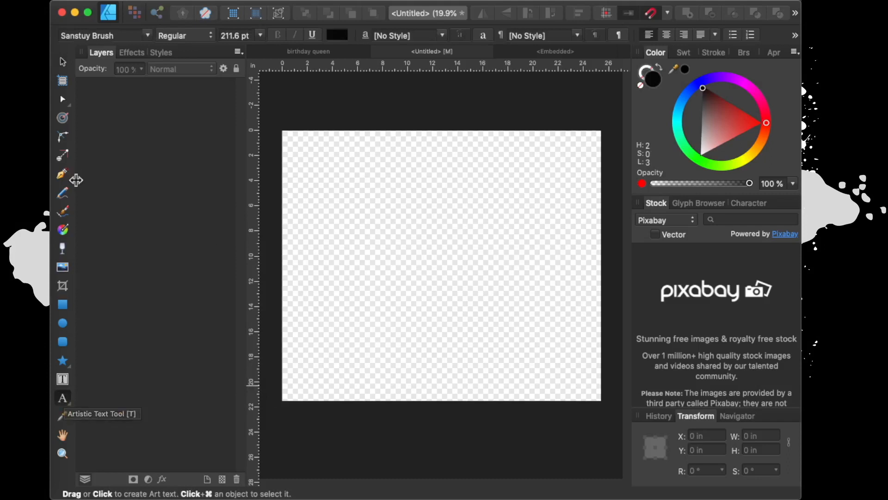
{"action": "mouse_move", "coordinate": [80, 221]}
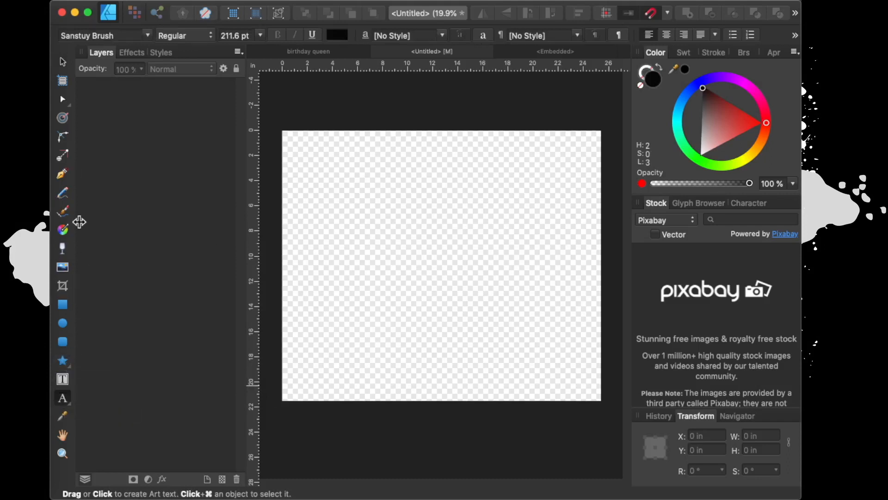
{"action": "mouse_move", "coordinate": [77, 322]}
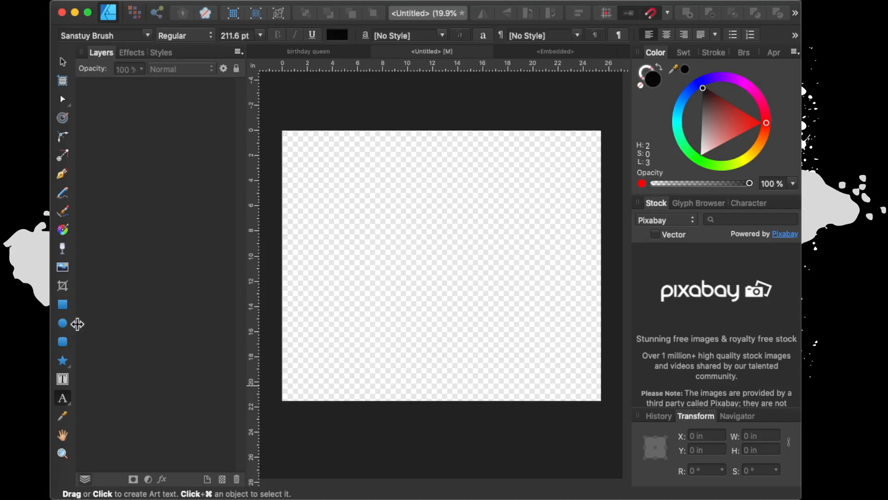
{"action": "mouse_move", "coordinate": [79, 276]}
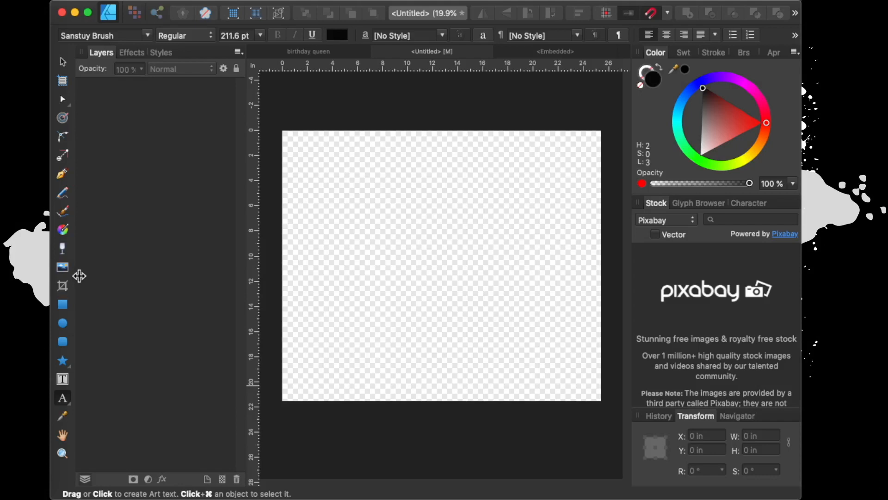
{"action": "mouse_move", "coordinate": [130, 293]}
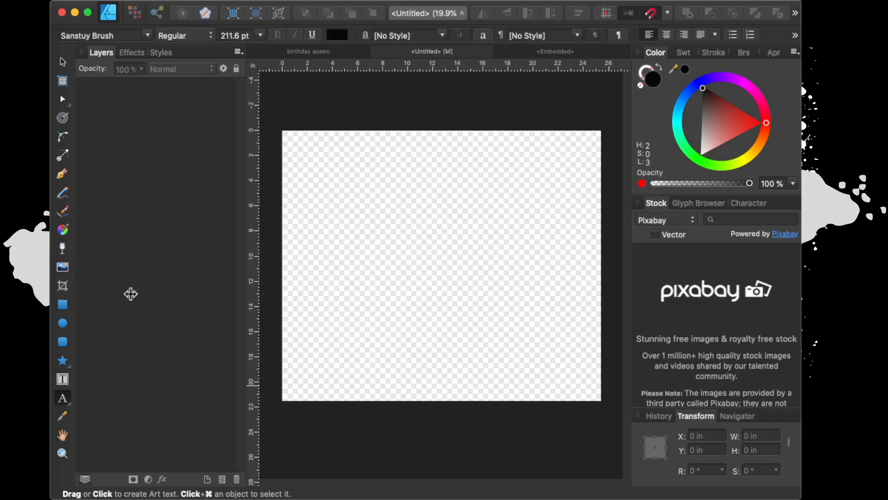
{"action": "mouse_move", "coordinate": [234, 339]}
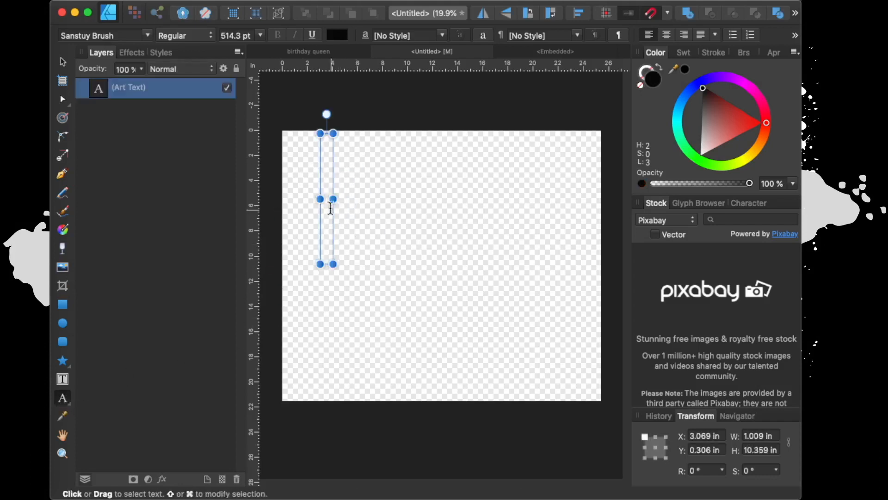
{"action": "type", "text": "As"}
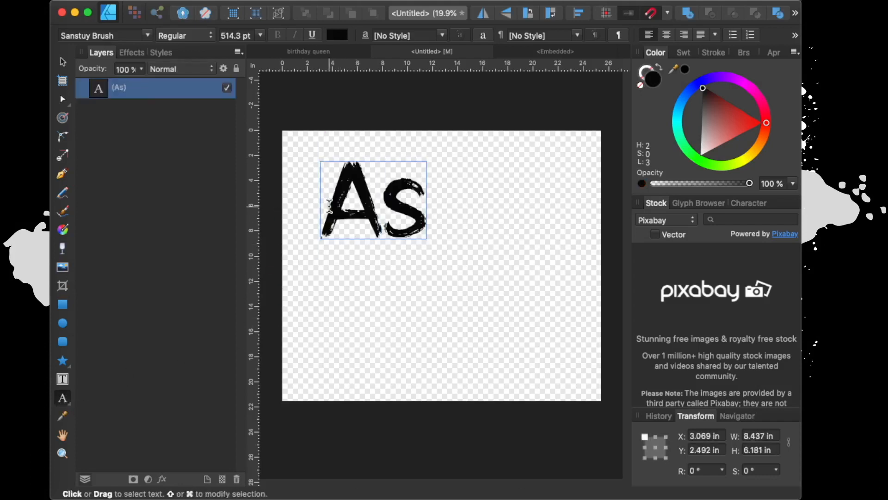
{"action": "type", "text": "ia"}
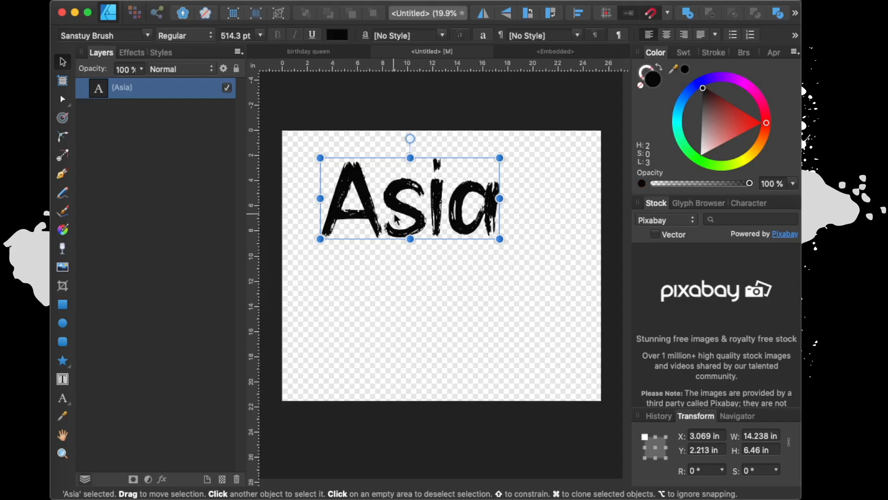
{"action": "mouse_move", "coordinate": [395, 195]}
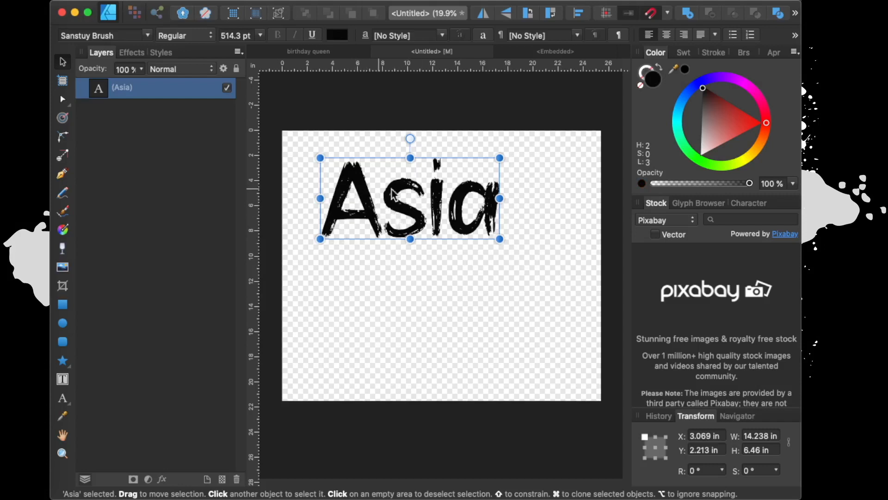
Duplicate the Asia text layer from its context menu.
{"action": "right_click", "coordinate": [156, 87]}
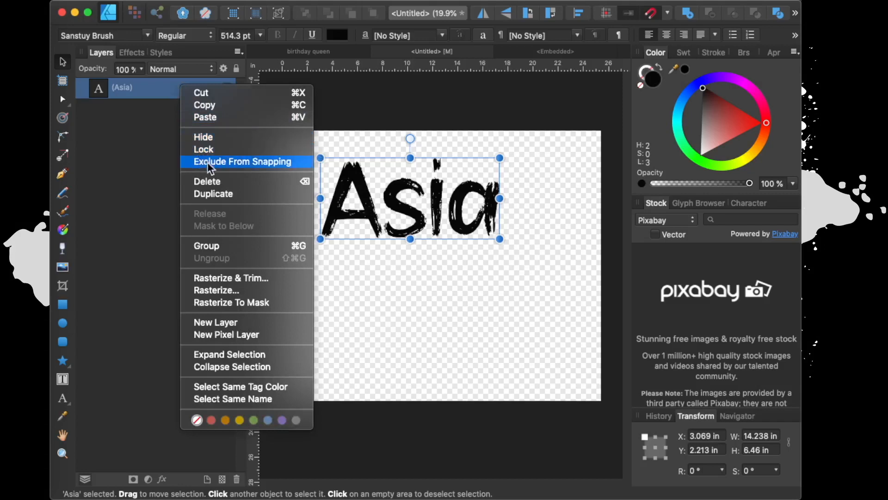
{"action": "mouse_move", "coordinate": [203, 258]}
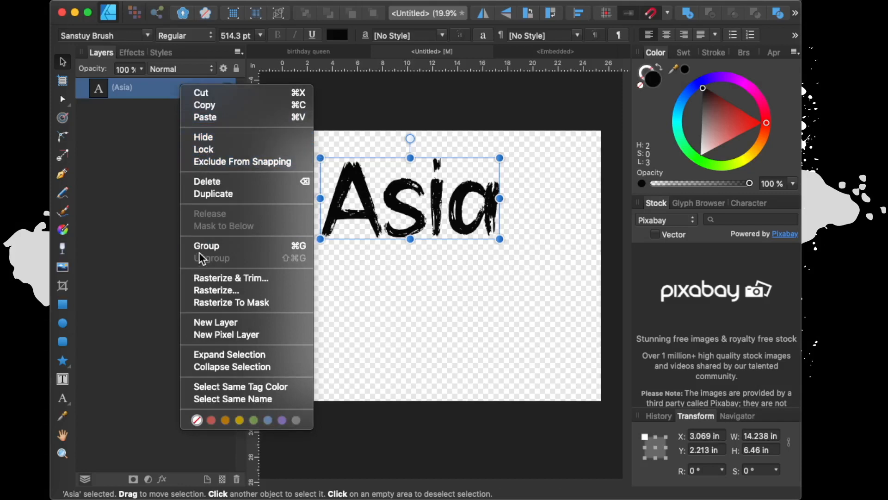
{"action": "mouse_move", "coordinate": [220, 261]}
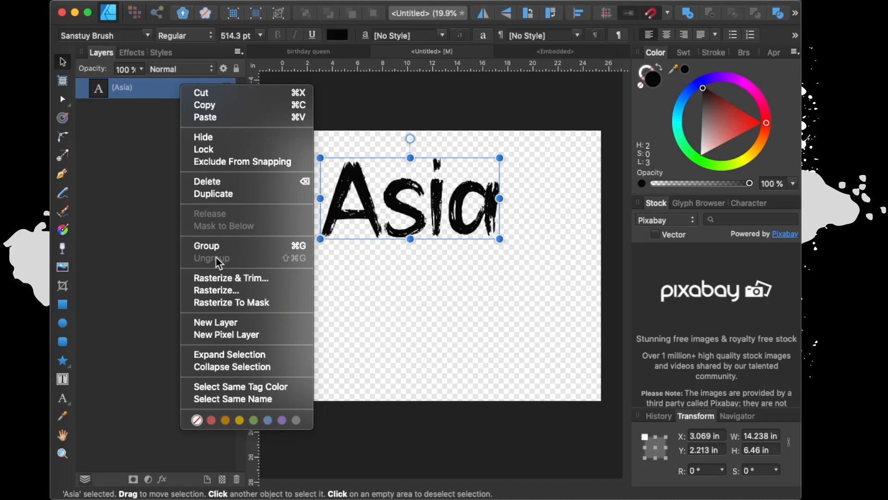
{"action": "mouse_move", "coordinate": [240, 197]}
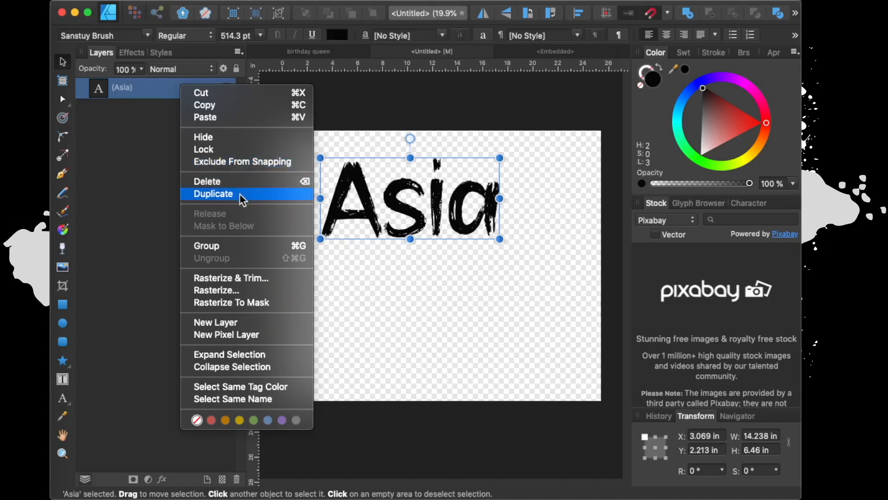
{"action": "left_click", "coordinate": [214, 193]}
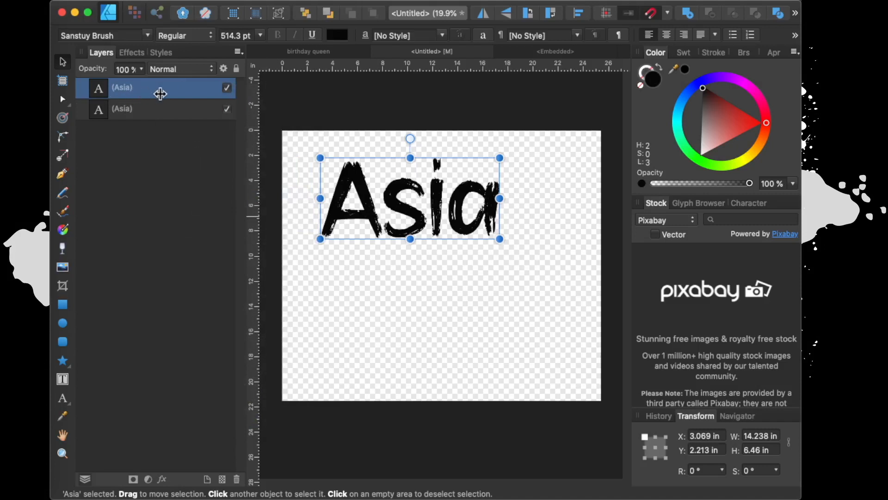
{"action": "mouse_move", "coordinate": [411, 229]}
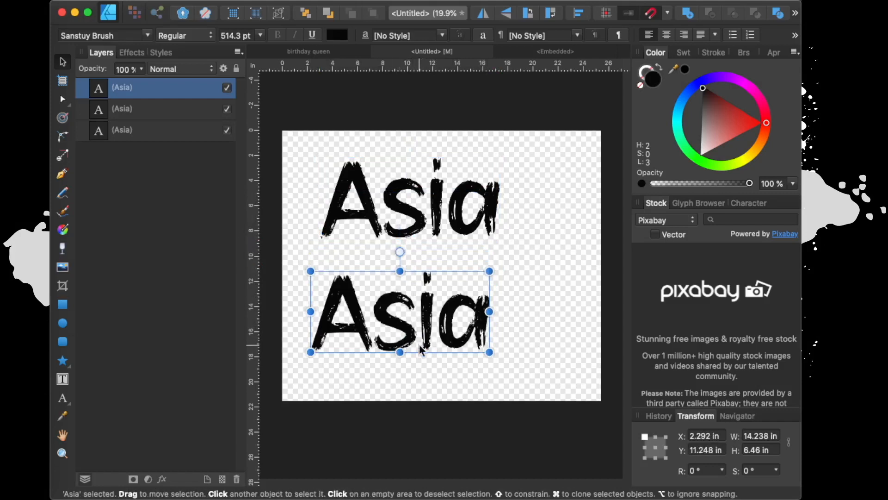
{"action": "mouse_move", "coordinate": [445, 272]}
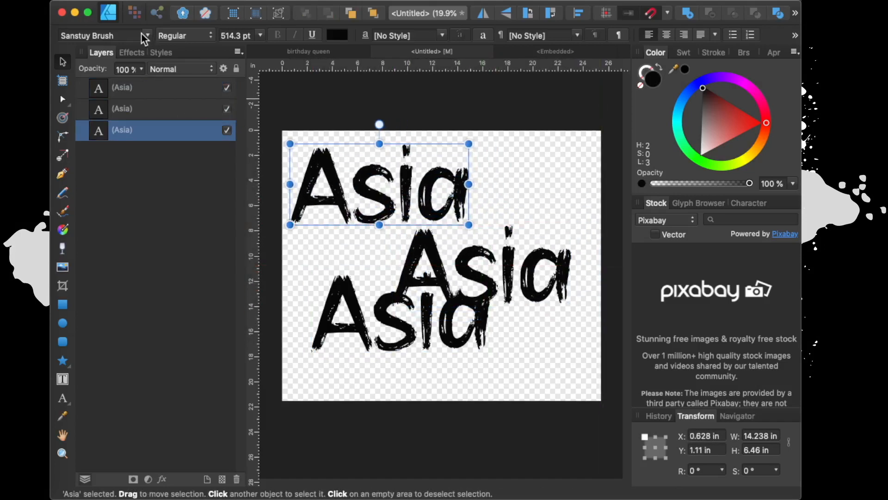
Set the top Asia text in Samantha Regular from the font family list.
{"action": "left_click", "coordinate": [88, 35]}
{"action": "type", "text": "sam"}
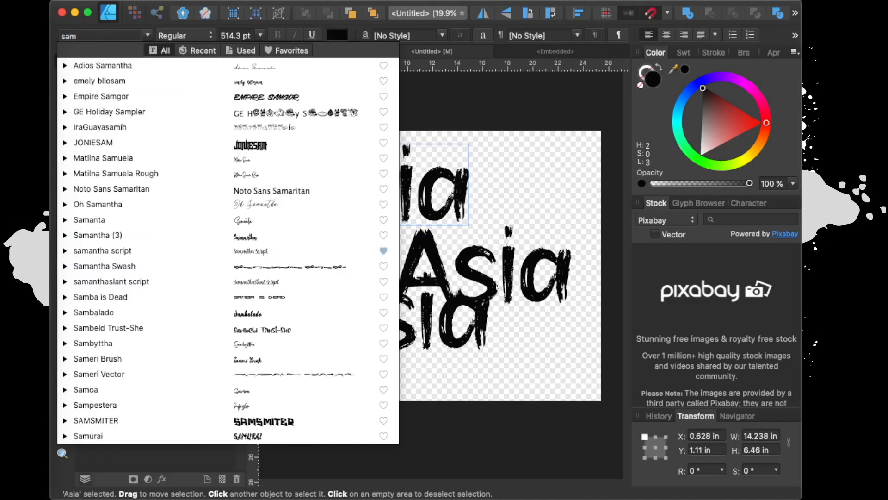
{"action": "left_click", "coordinate": [97, 204]}
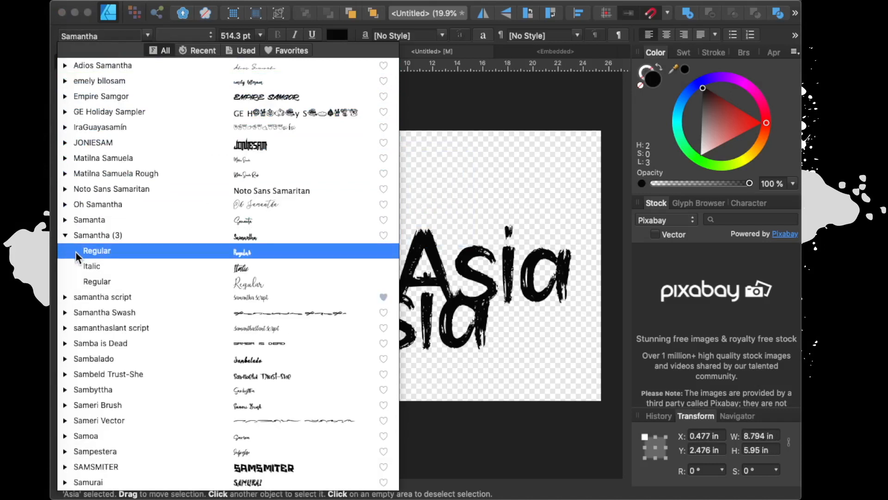
{"action": "left_click", "coordinate": [97, 251]}
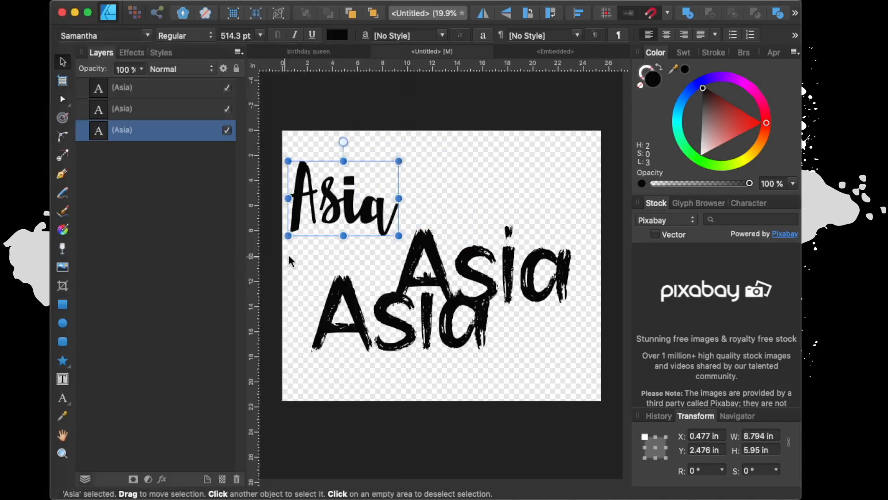
Set the lower-left Asia in the thin Samantha Regular, then return to the Move Tool.
{"action": "left_click", "coordinate": [122, 87]}
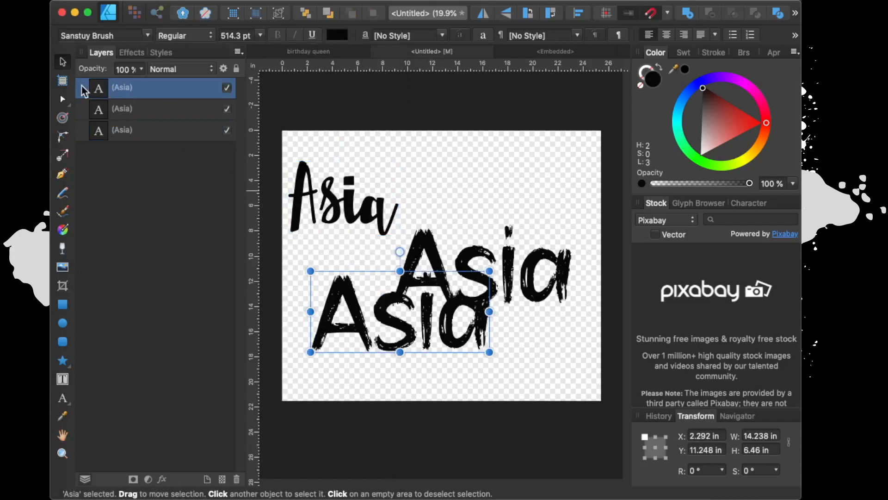
{"action": "left_click", "coordinate": [102, 35]}
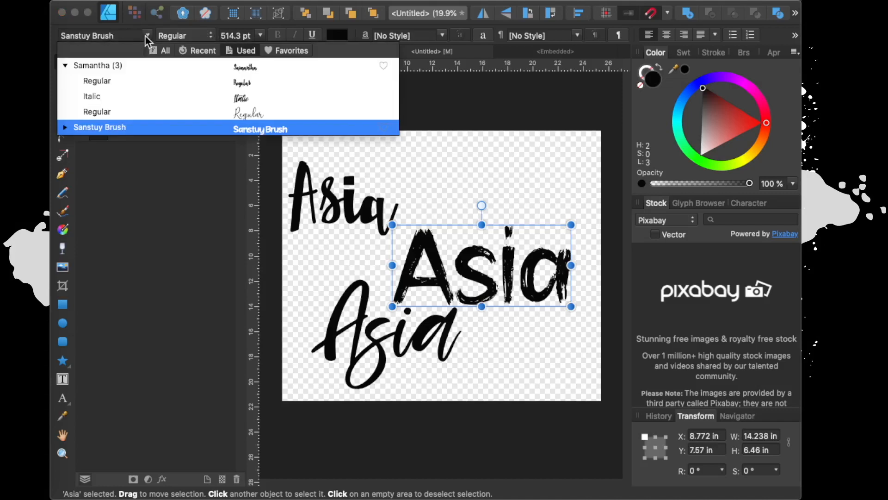
{"action": "left_click", "coordinate": [97, 112]}
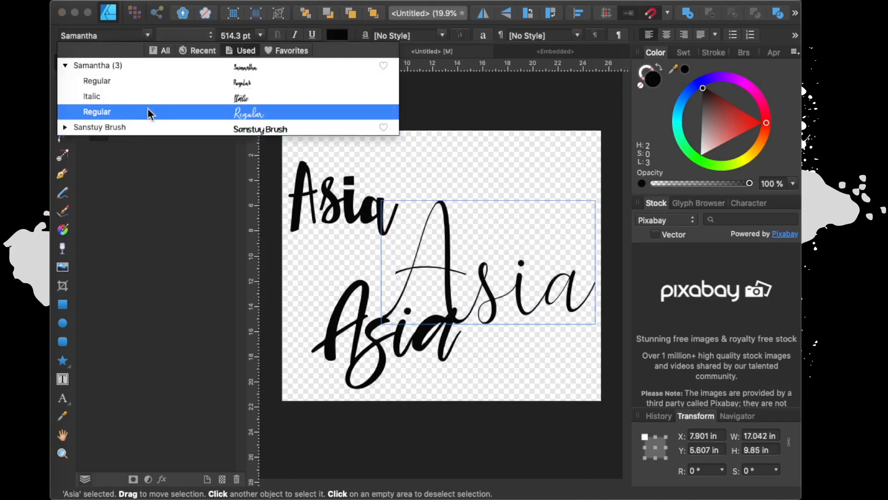
{"action": "left_click", "coordinate": [97, 112]}
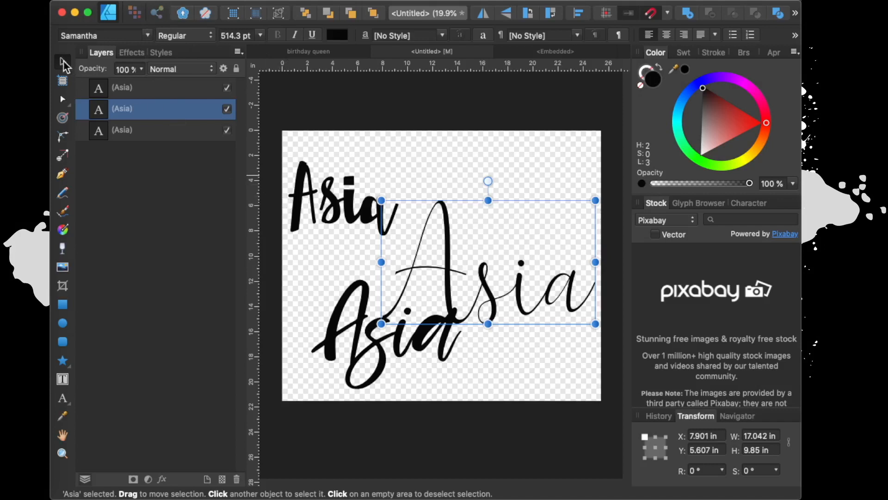
{"action": "left_click", "coordinate": [122, 130]}
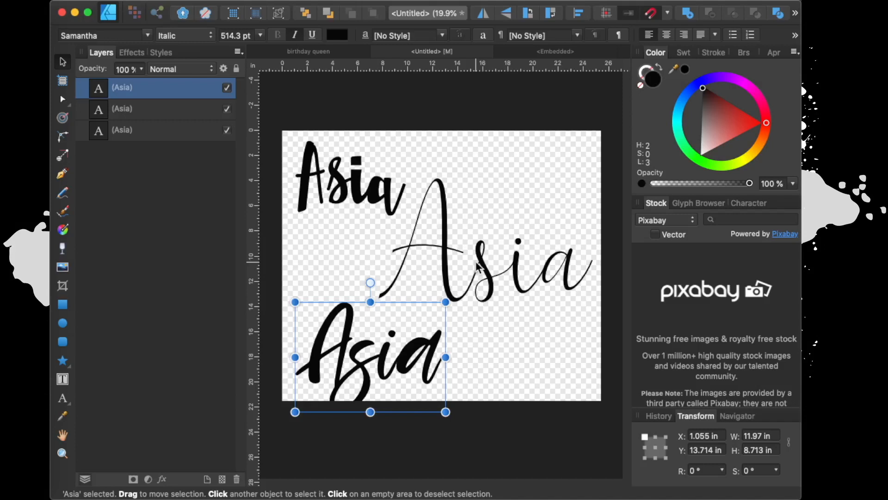
{"action": "mouse_move", "coordinate": [704, 211]}
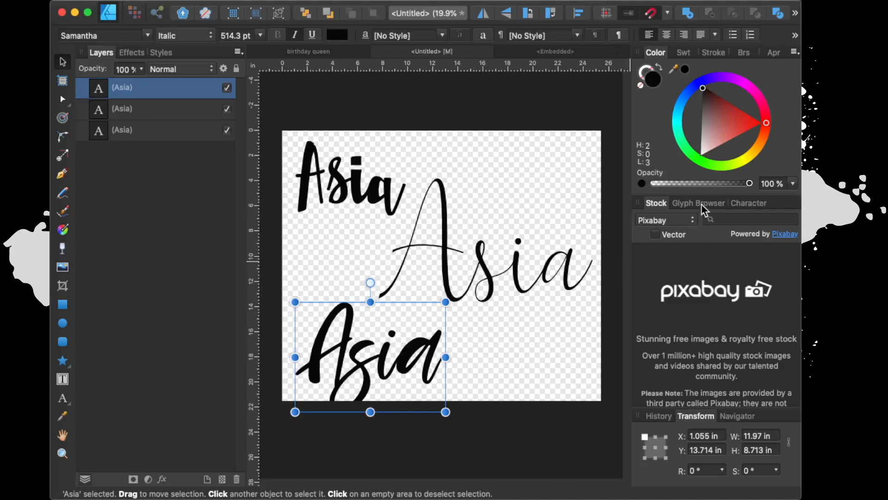
Show the Samantha glyphs in the Glyph Browser and start editing the top Asia's letters.
{"action": "left_click", "coordinate": [698, 202]}
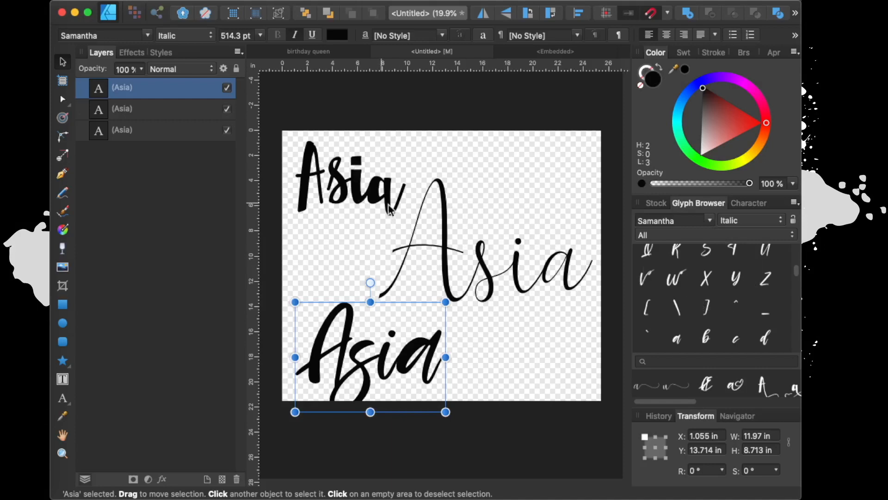
{"action": "mouse_move", "coordinate": [390, 377]}
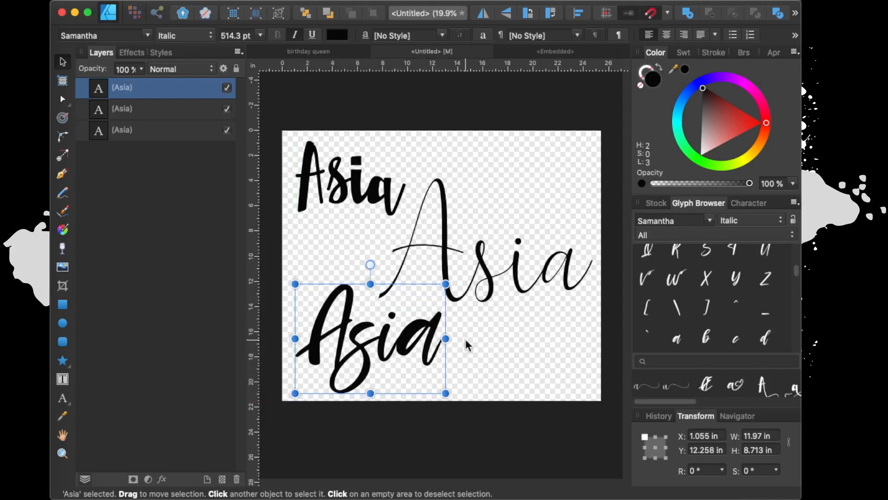
{"action": "mouse_move", "coordinate": [357, 198]}
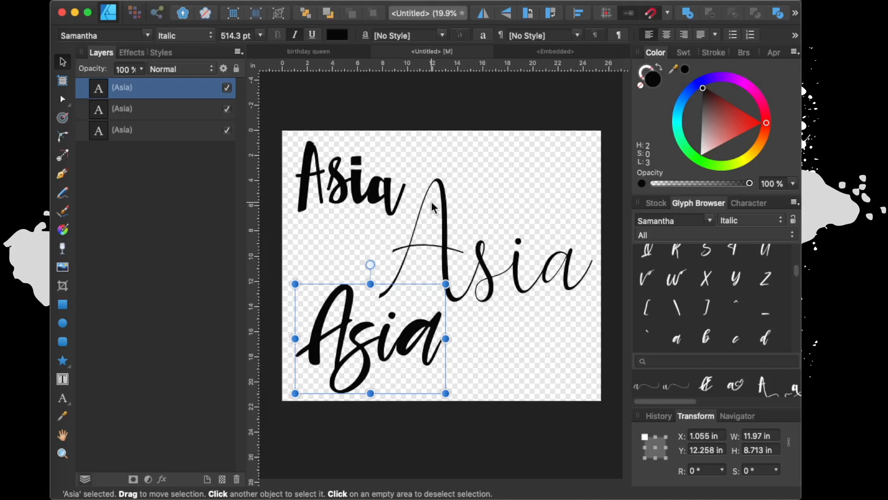
{"action": "mouse_move", "coordinate": [365, 197]}
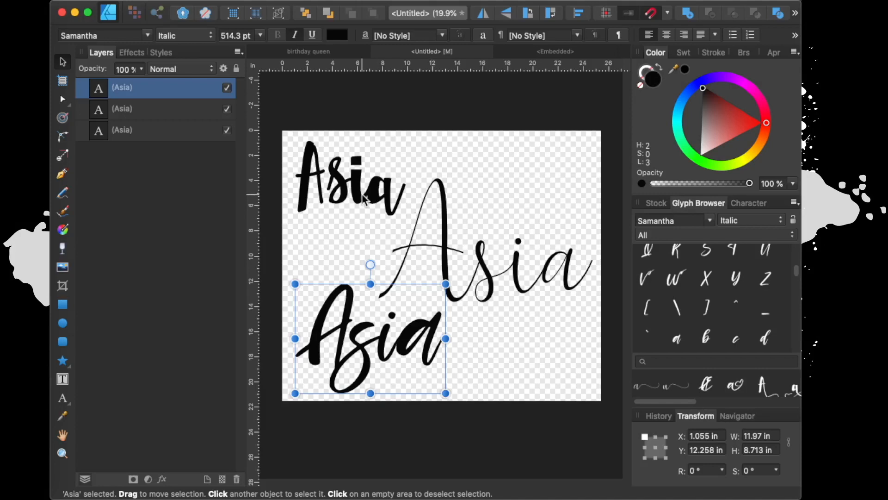
{"action": "left_click", "coordinate": [349, 179]}
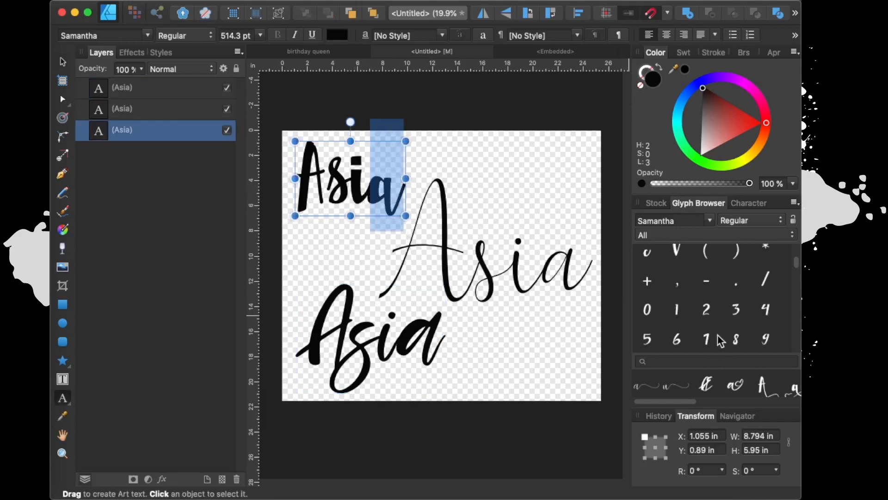
{"action": "mouse_move", "coordinate": [711, 227]}
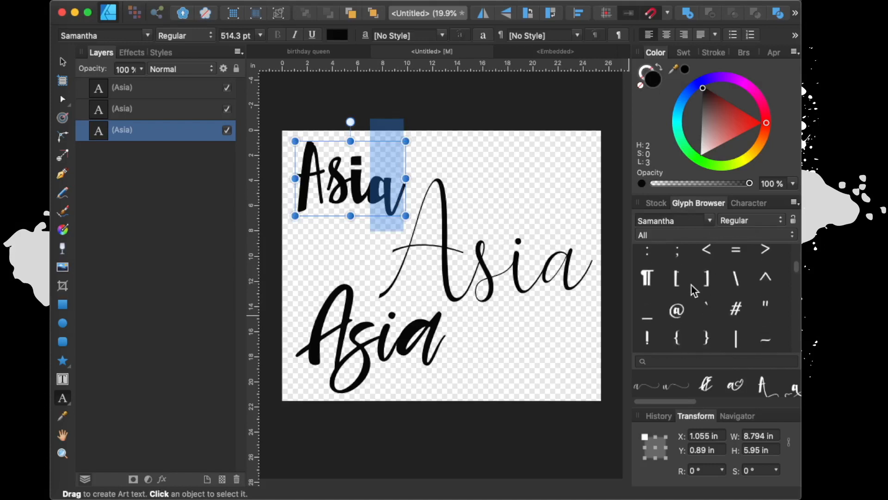
Swap the top Asia's final a for an alternate glyph, then dock the Glyph Browser beside Layers.
{"action": "scroll", "scroll_direction": "down", "scroll_amount": 3}
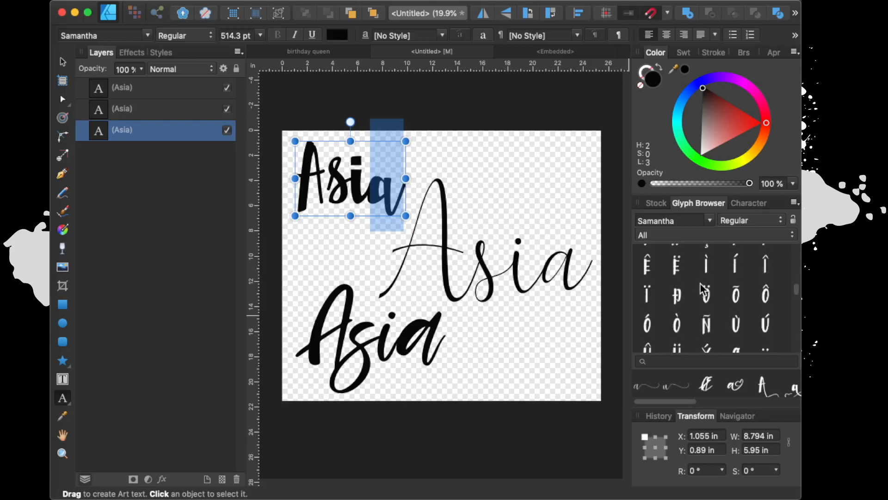
{"action": "scroll", "scroll_direction": "down", "scroll_amount": 3}
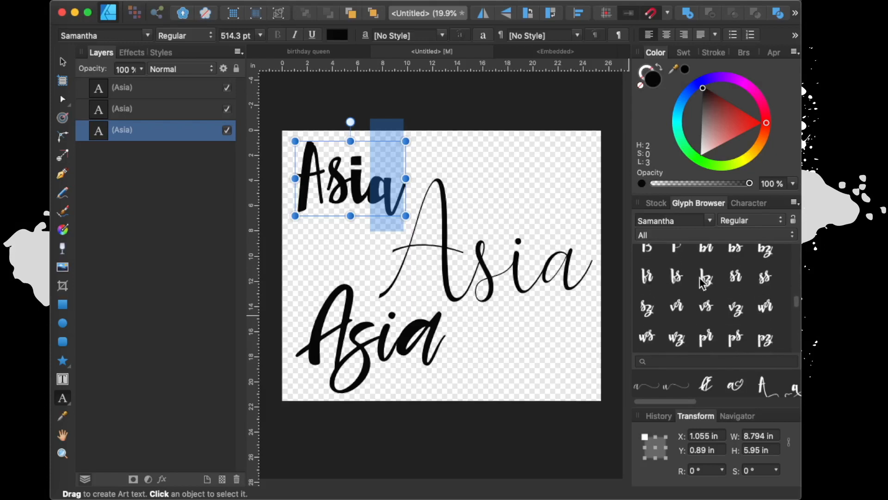
{"action": "scroll", "scroll_direction": "up", "scroll_amount": 3}
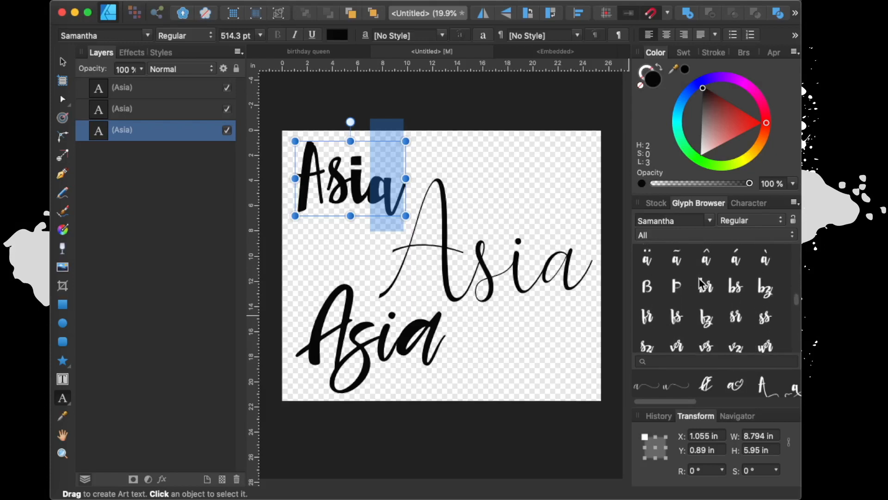
{"action": "scroll", "scroll_direction": "up", "scroll_amount": 3}
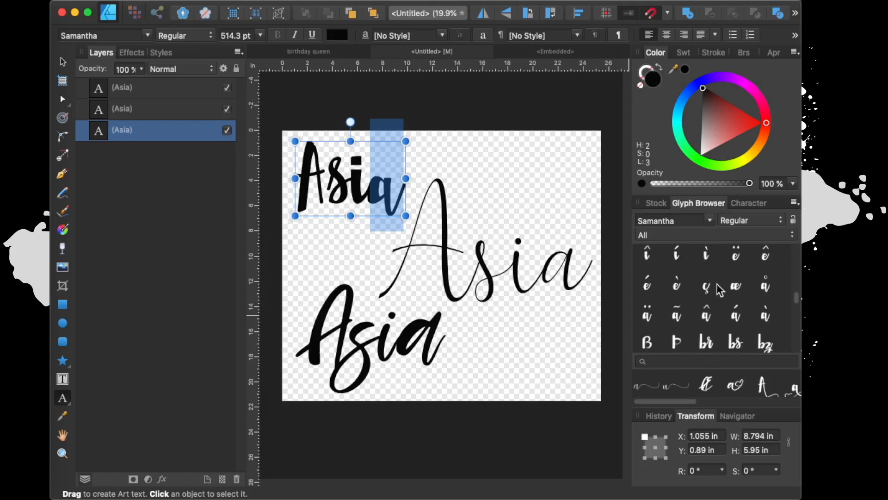
{"action": "double_click", "coordinate": [735, 286]}
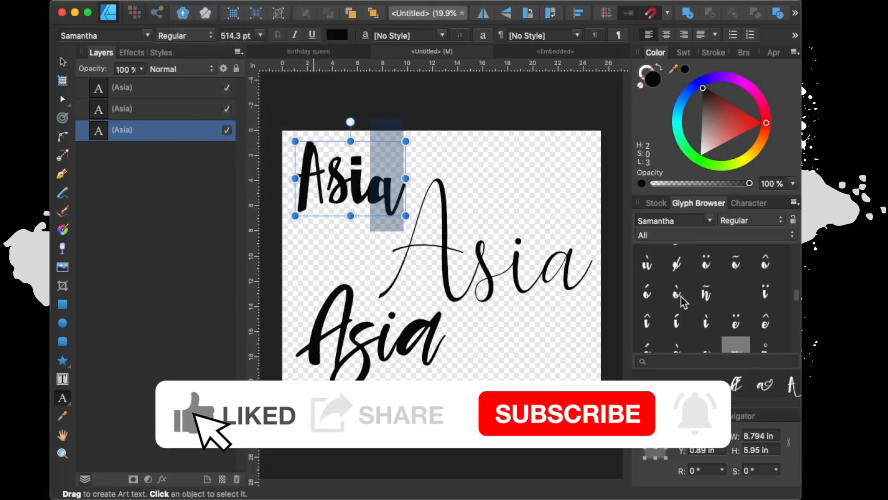
{"action": "scroll", "scroll_direction": "down", "scroll_amount": 3}
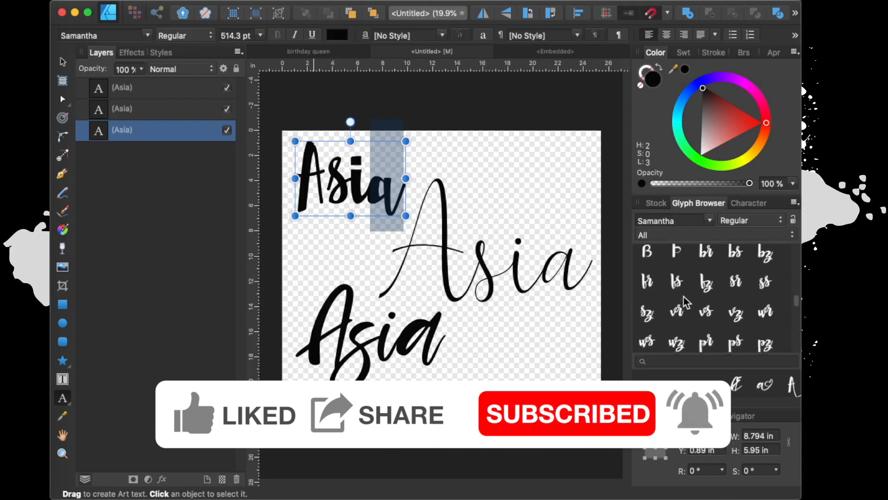
{"action": "scroll", "scroll_direction": "down", "scroll_amount": 3}
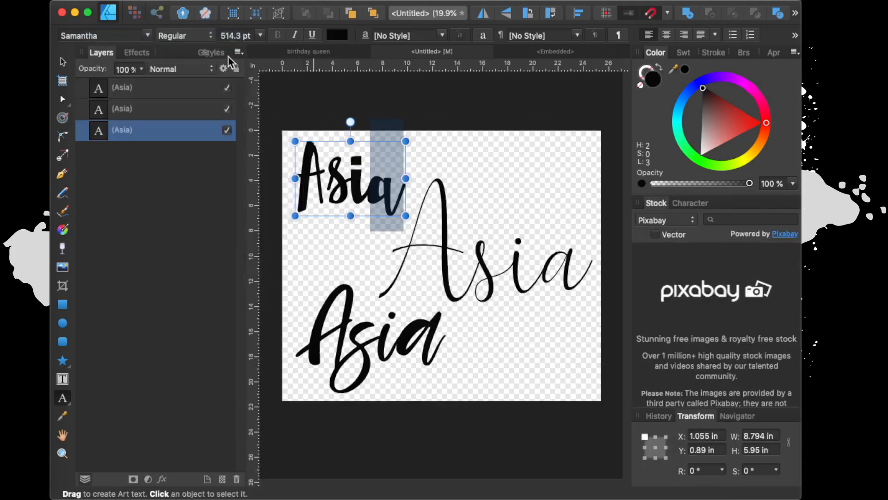
{"action": "left_click", "coordinate": [202, 51]}
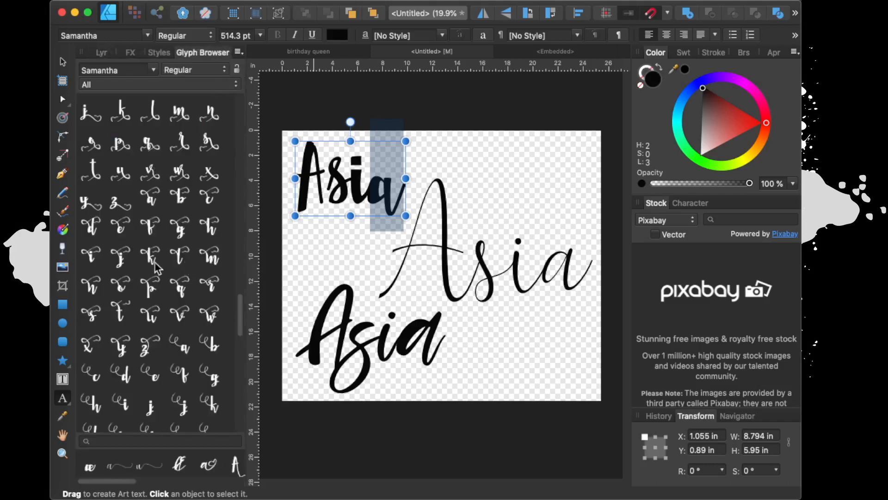
Scroll the Glyph Browser through Samantha's swash alternates for the top and middle Asia letters.
{"action": "scroll", "scroll_direction": "down", "scroll_amount": 3}
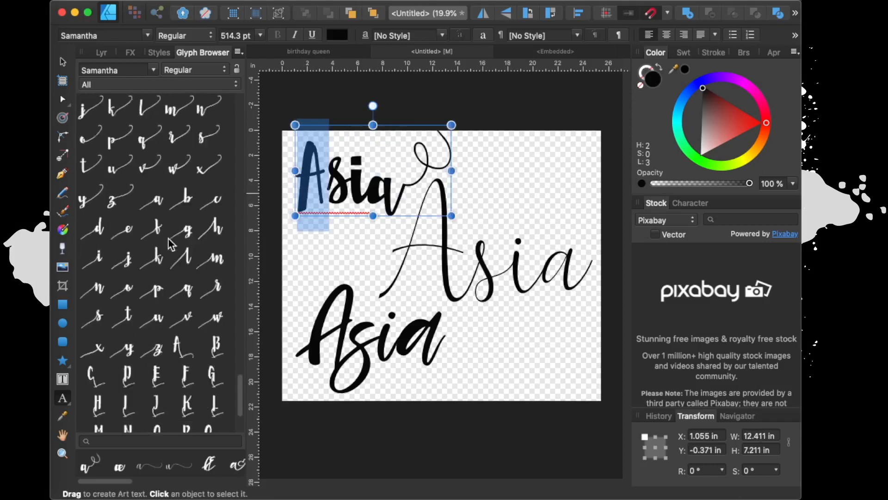
{"action": "scroll", "scroll_direction": "down", "scroll_amount": 3}
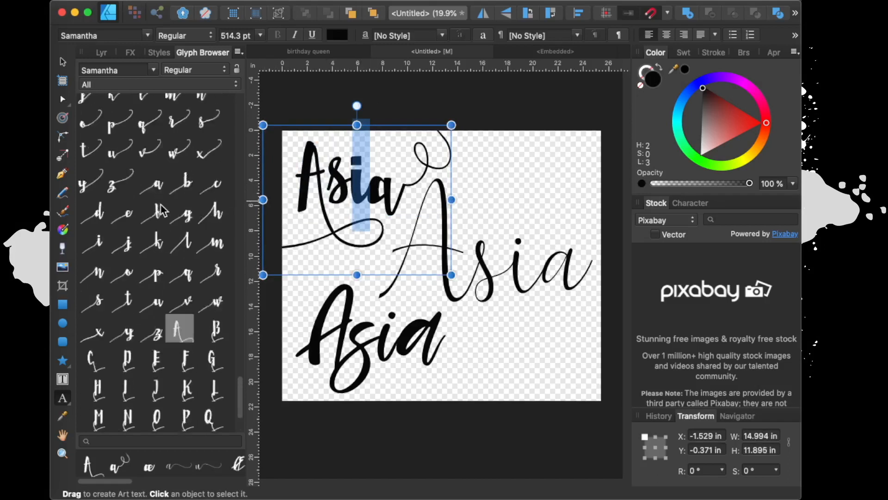
{"action": "scroll", "scroll_direction": "up", "scroll_amount": 3}
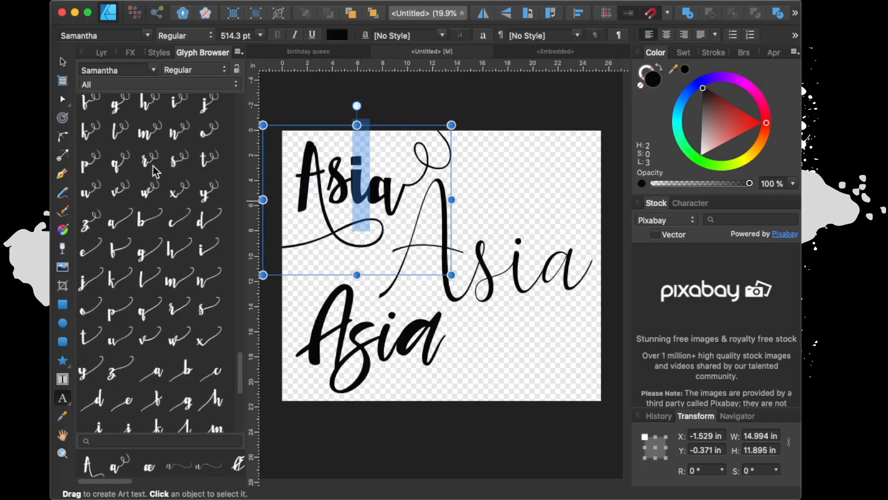
{"action": "scroll", "scroll_direction": "down", "scroll_amount": 3}
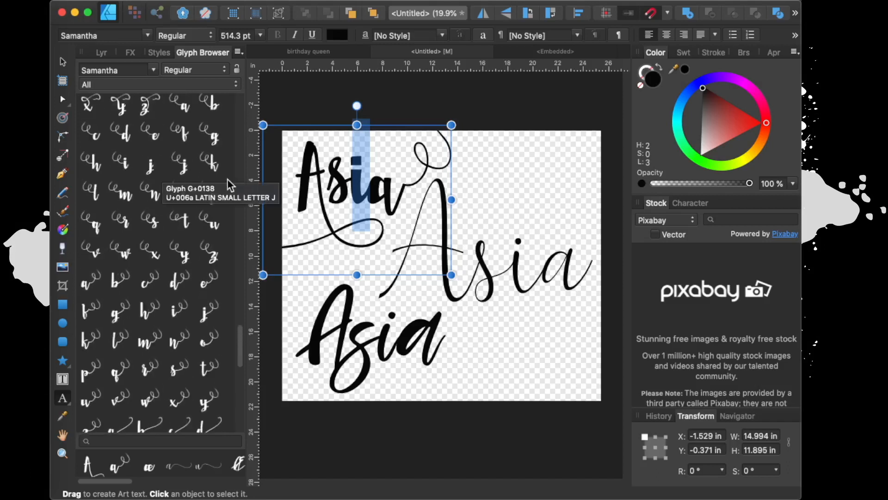
{"action": "mouse_move", "coordinate": [339, 113]}
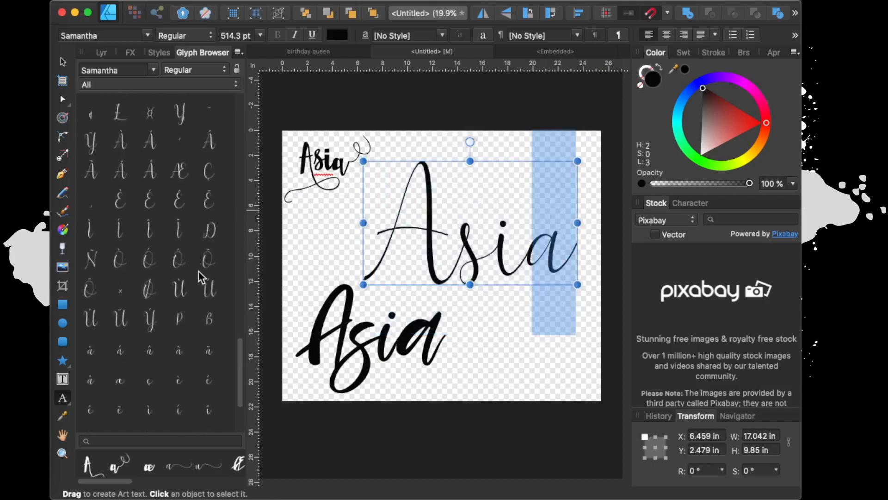
{"action": "scroll", "scroll_direction": "down", "scroll_amount": 3}
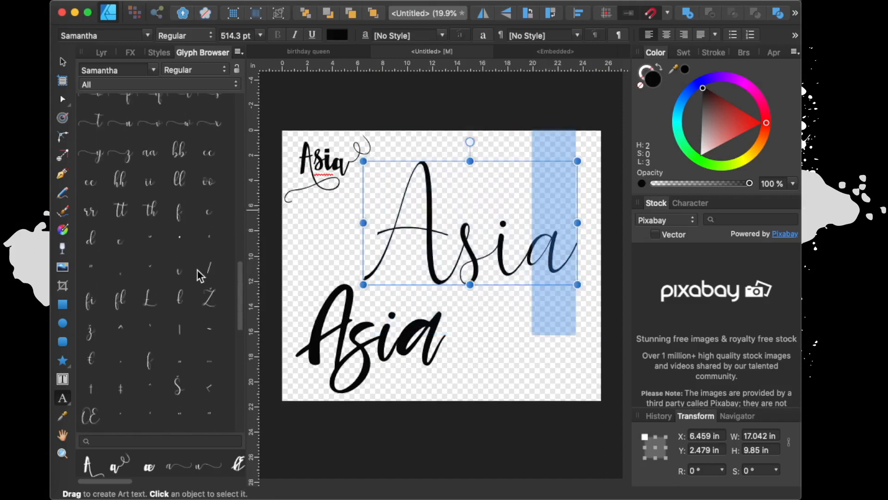
{"action": "scroll", "scroll_direction": "down", "scroll_amount": 3}
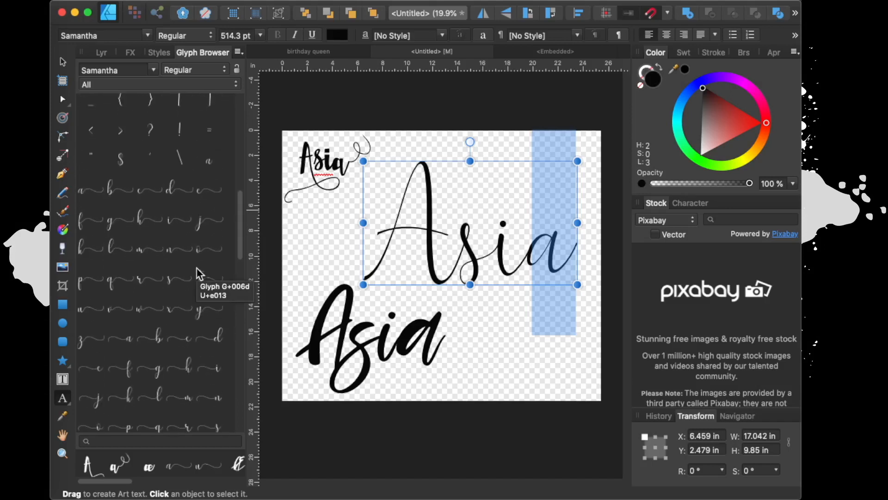
{"action": "scroll", "scroll_direction": "up", "scroll_amount": 3}
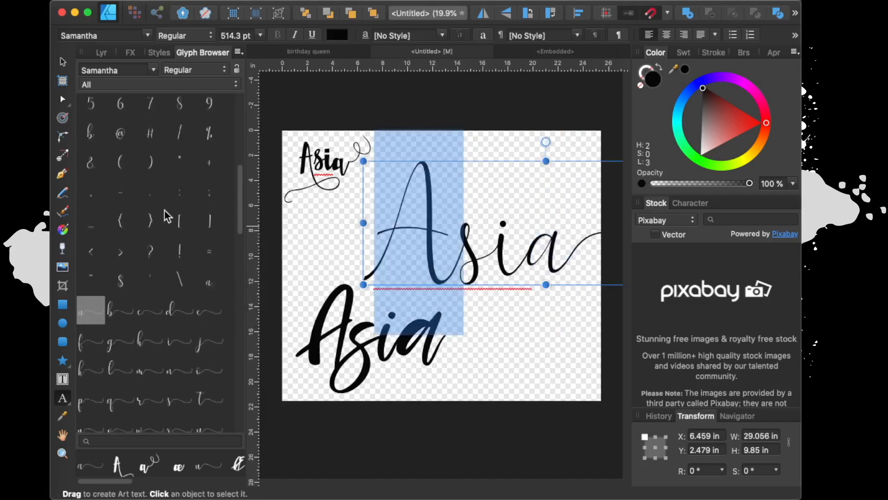
{"action": "scroll", "scroll_direction": "down", "scroll_amount": 3}
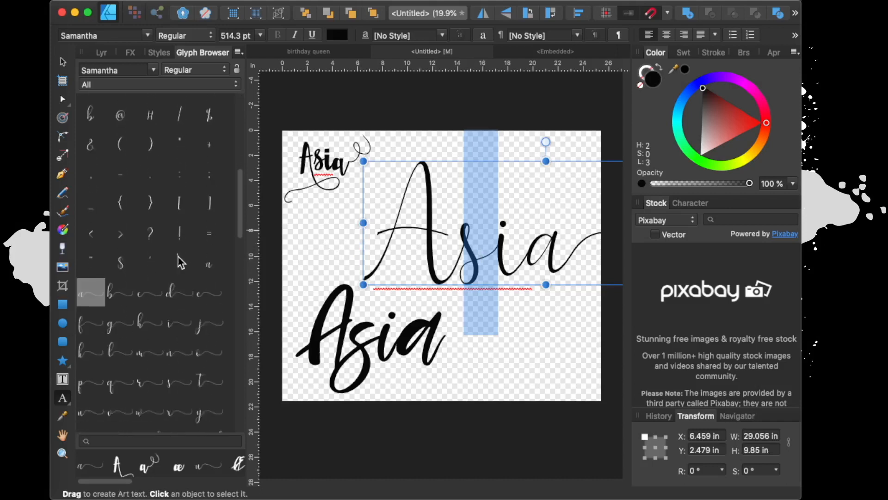
{"action": "scroll", "scroll_direction": "down", "scroll_amount": 3}
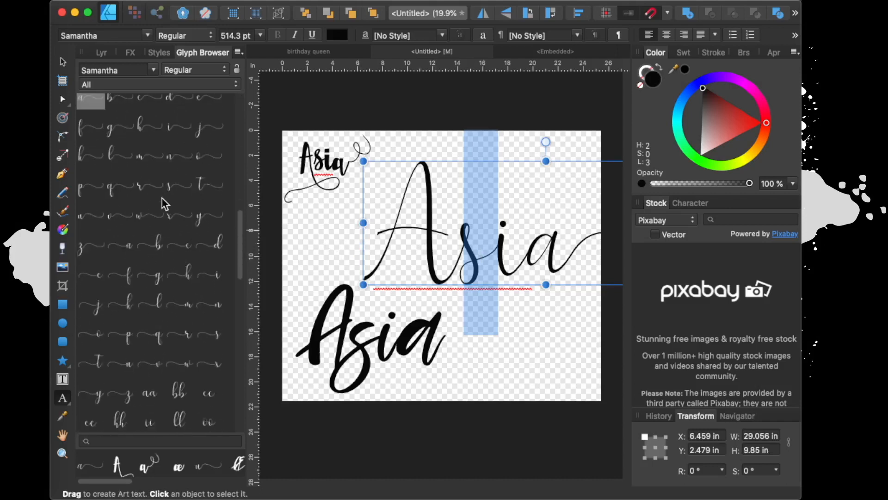
{"action": "mouse_move", "coordinate": [189, 227]}
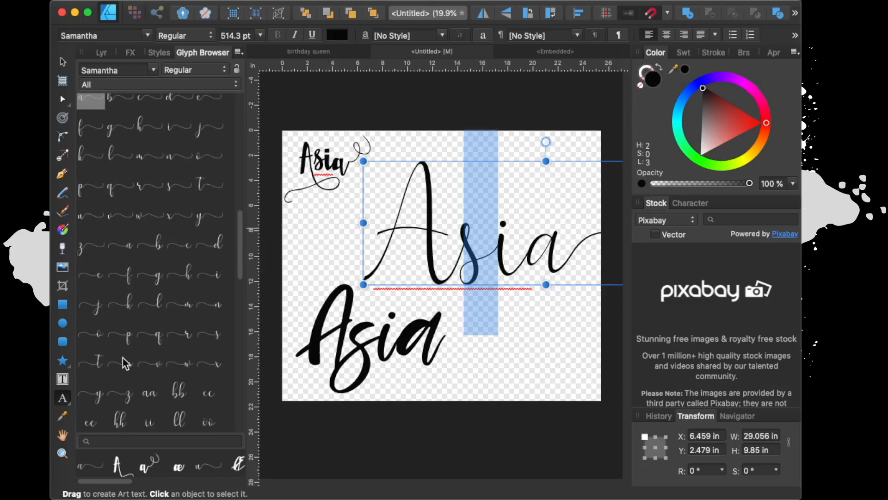
{"action": "scroll", "scroll_direction": "down", "scroll_amount": 3}
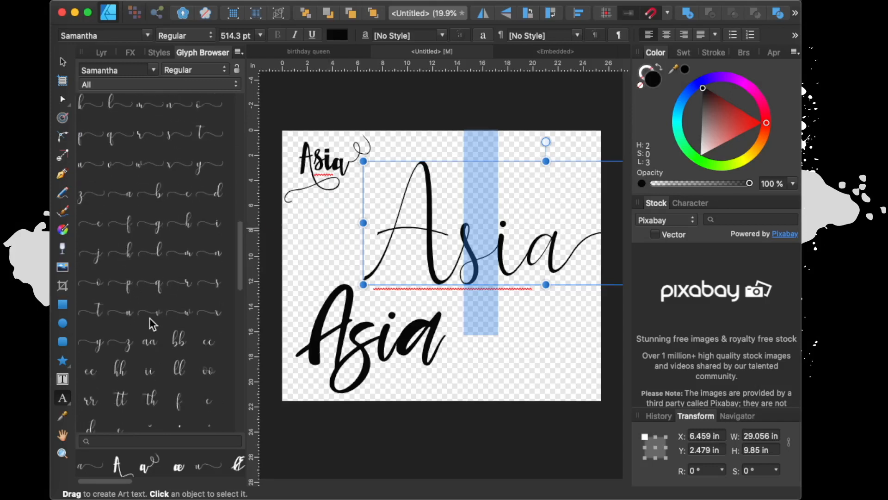
{"action": "mouse_move", "coordinate": [155, 315]}
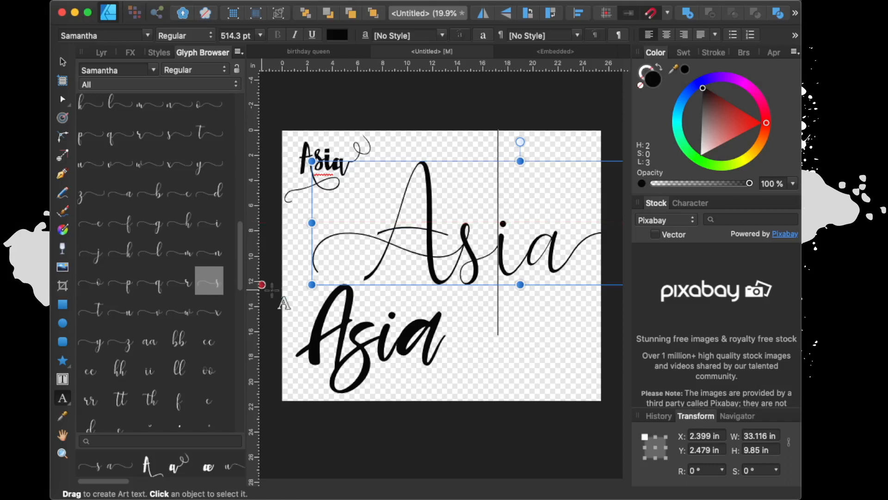
{"action": "mouse_move", "coordinate": [270, 161]}
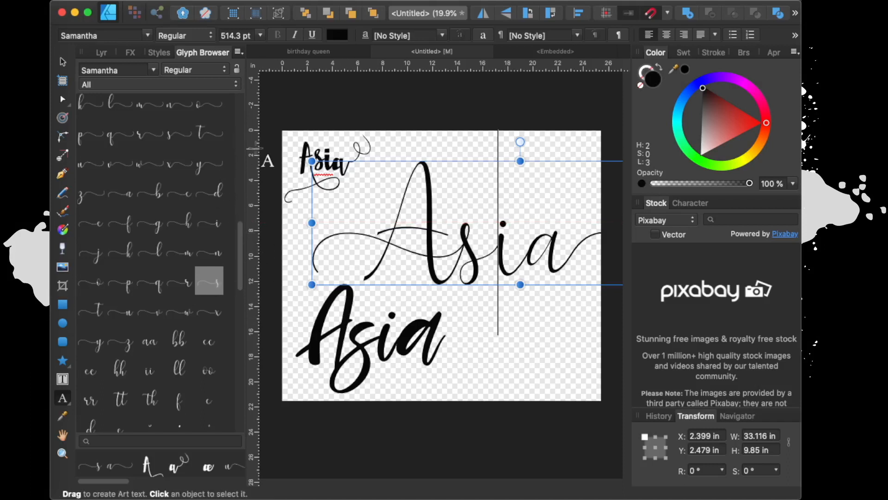
Edit the bold bottom Asia and scroll Samantha Italic's glyphs to the heart-tailed alternates.
{"action": "left_click", "coordinate": [453, 258]}
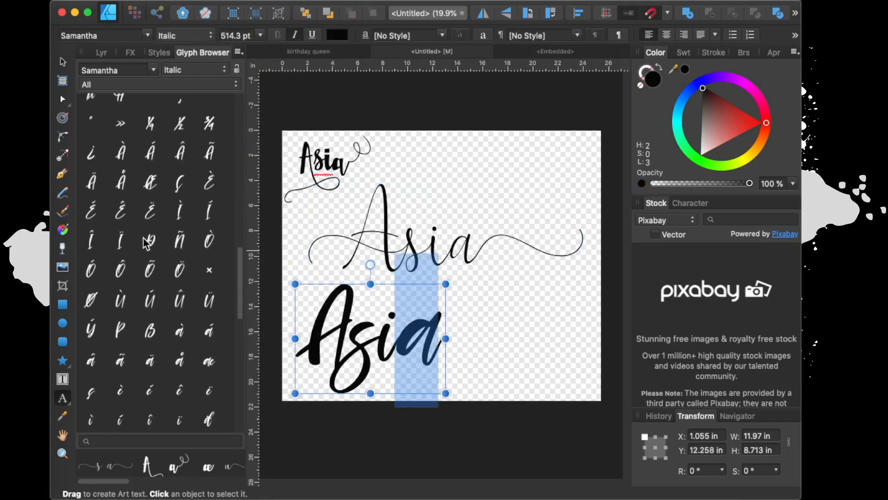
{"action": "scroll", "scroll_direction": "down", "scroll_amount": 3}
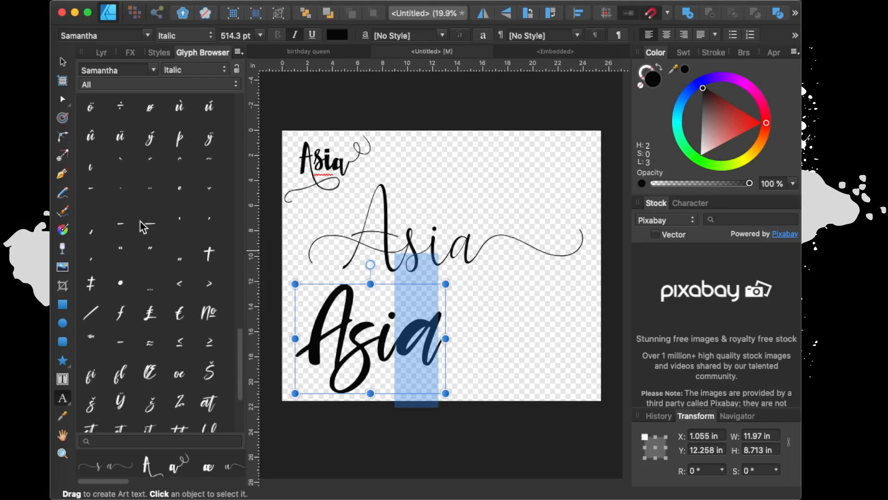
{"action": "scroll", "scroll_direction": "down", "scroll_amount": 3}
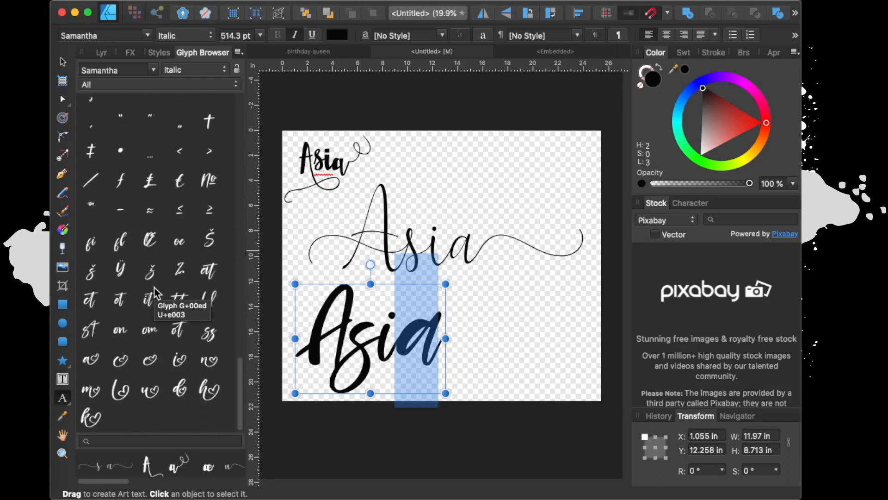
{"action": "mouse_move", "coordinate": [165, 357]}
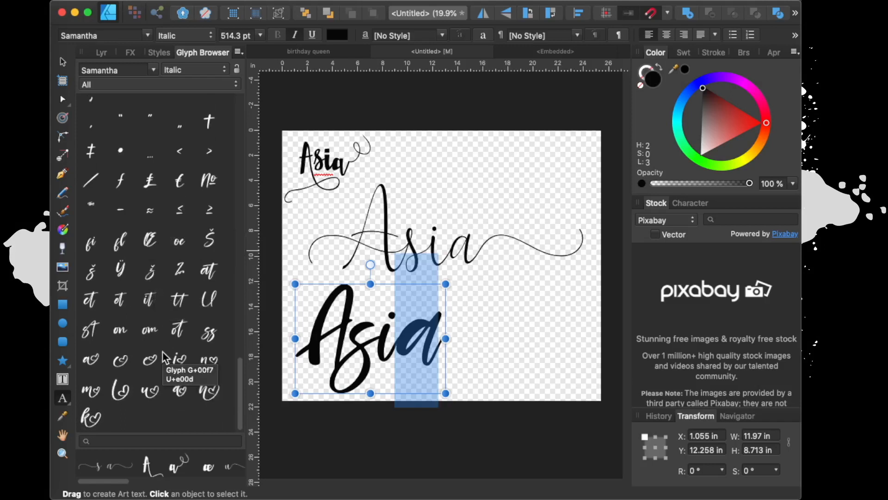
{"action": "mouse_move", "coordinate": [93, 363]}
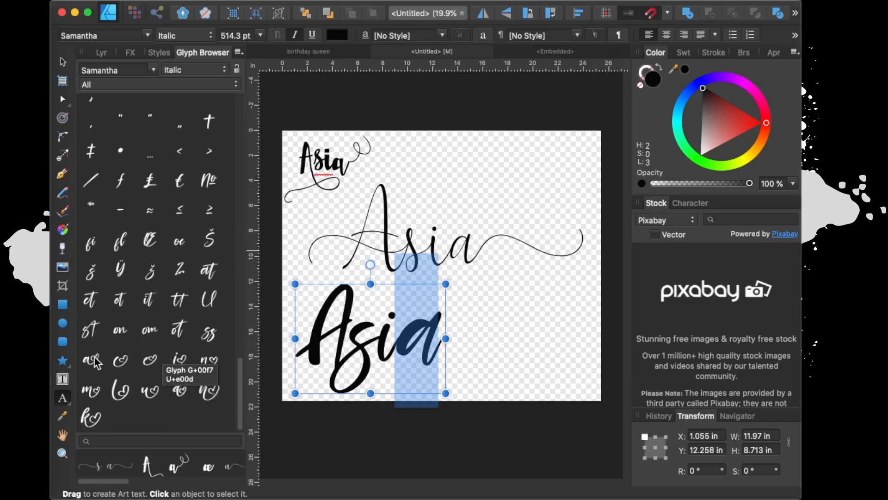
Replace the bottom Asia's final a with a heart-tailed glyph and browse the Samantha Regular glyphs.
{"action": "double_click", "coordinate": [91, 359]}
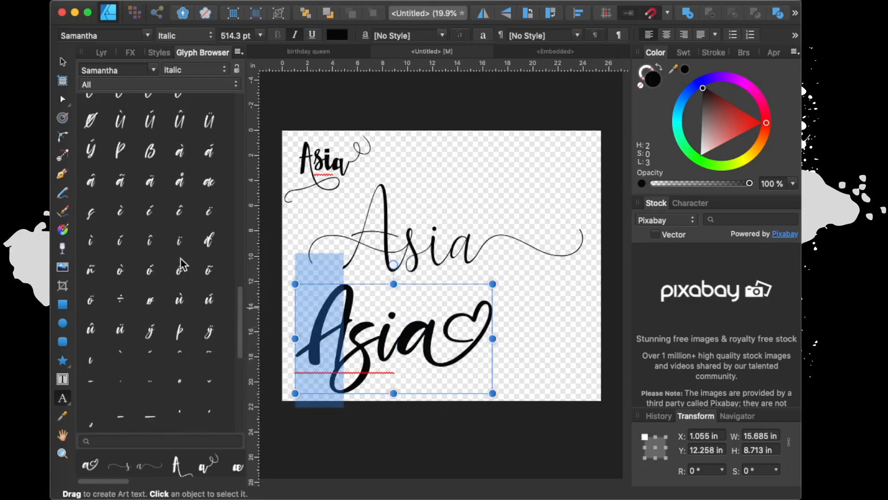
{"action": "scroll", "scroll_direction": "up", "scroll_amount": 3}
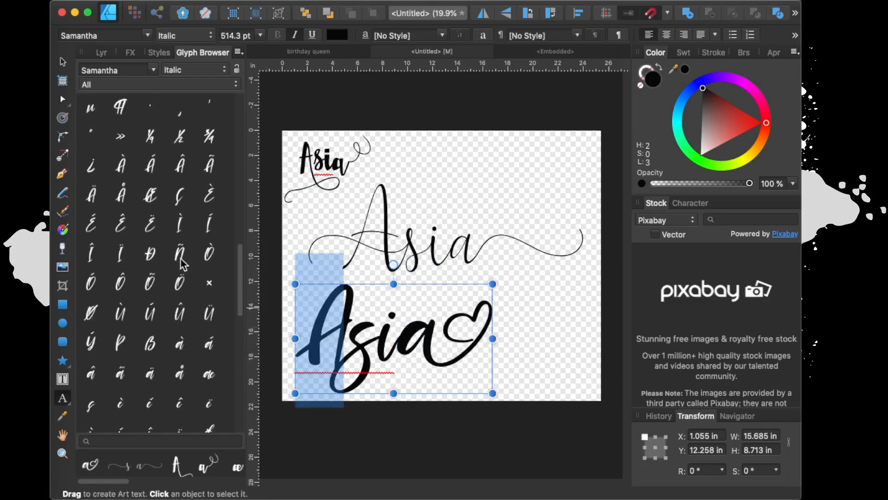
{"action": "scroll", "scroll_direction": "up", "scroll_amount": 3}
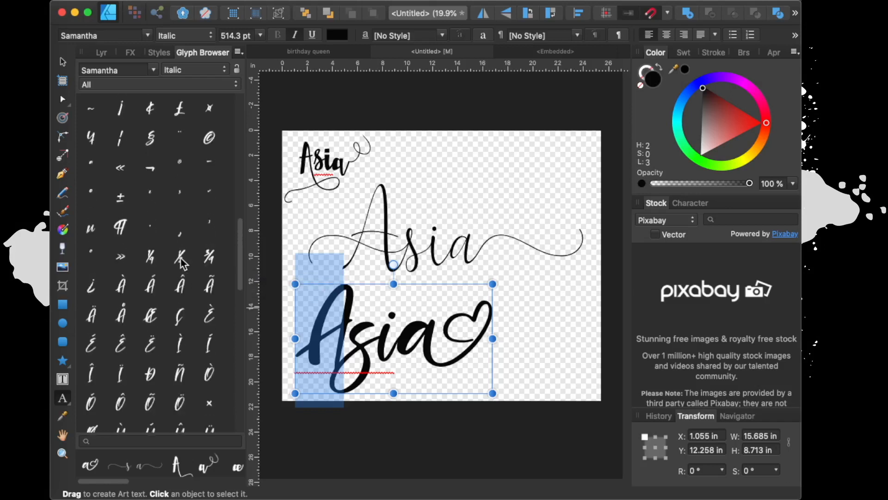
{"action": "scroll", "scroll_direction": "up", "scroll_amount": 3}
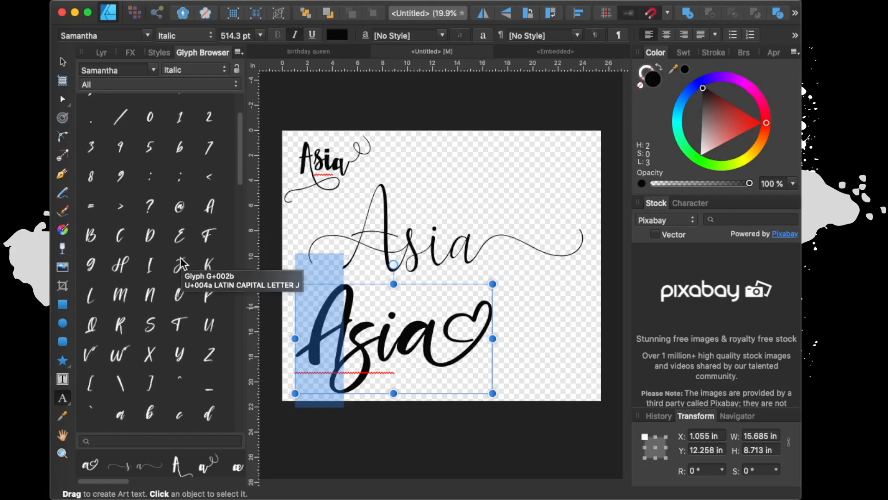
{"action": "scroll", "scroll_direction": "down", "scroll_amount": 3}
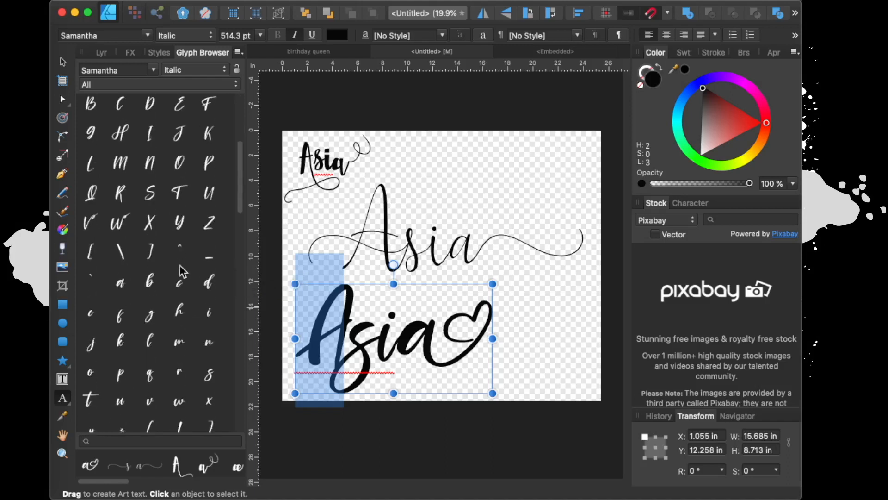
{"action": "scroll", "scroll_direction": "down", "scroll_amount": 3}
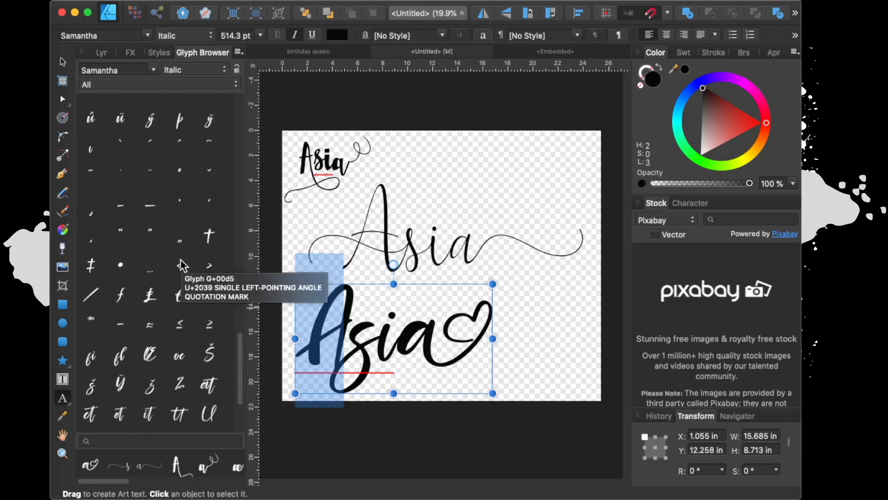
{"action": "scroll", "scroll_direction": "down", "scroll_amount": 3}
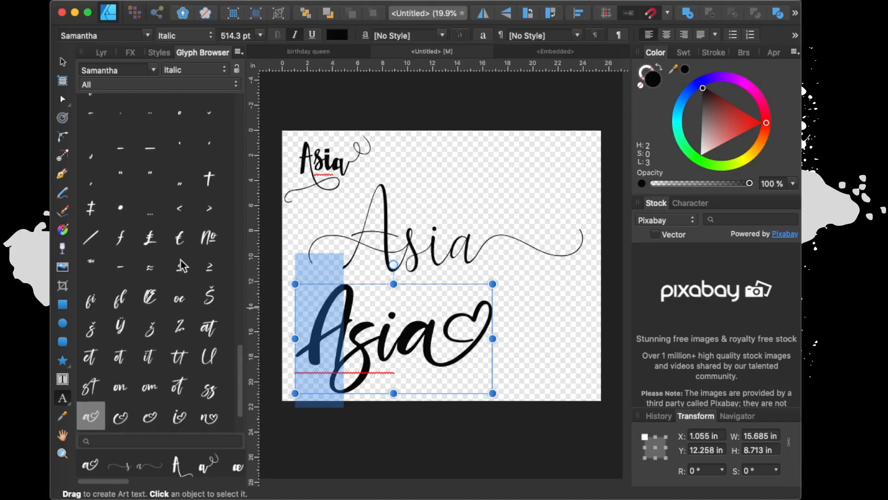
{"action": "scroll", "scroll_direction": "down", "scroll_amount": 3}
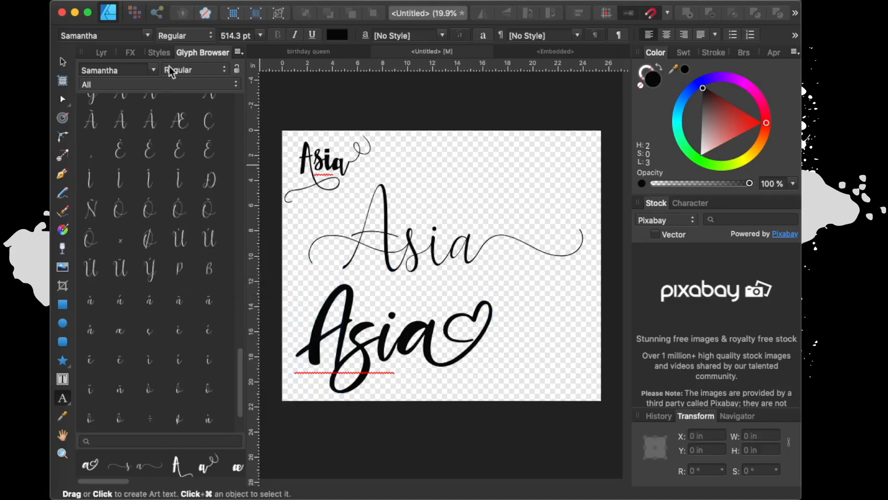
Select the small top-left Asia to list its swash and ligature glyphs in the Glyph Browser.
{"action": "left_click", "coordinate": [328, 164]}
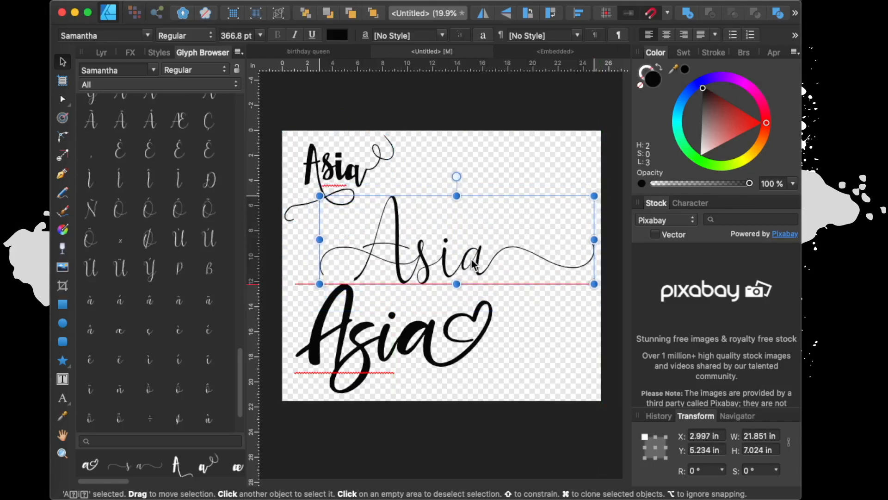
{"action": "left_click", "coordinate": [352, 176]}
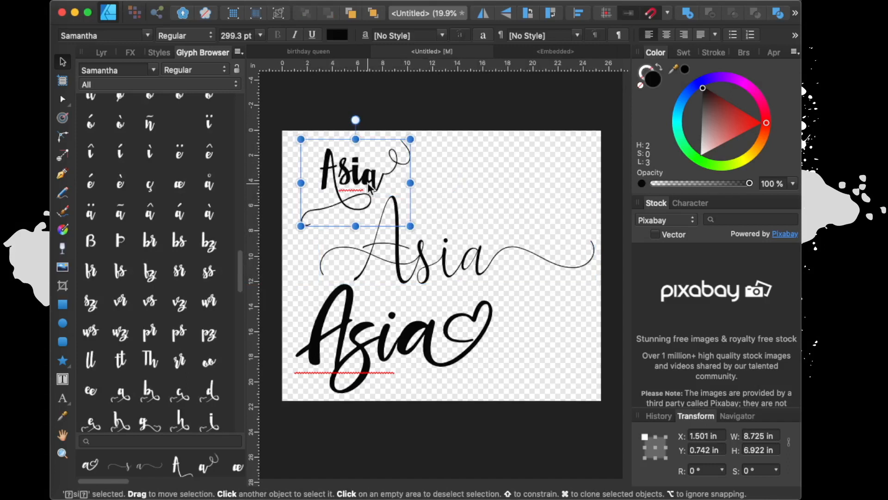
{"action": "mouse_move", "coordinate": [189, 119]}
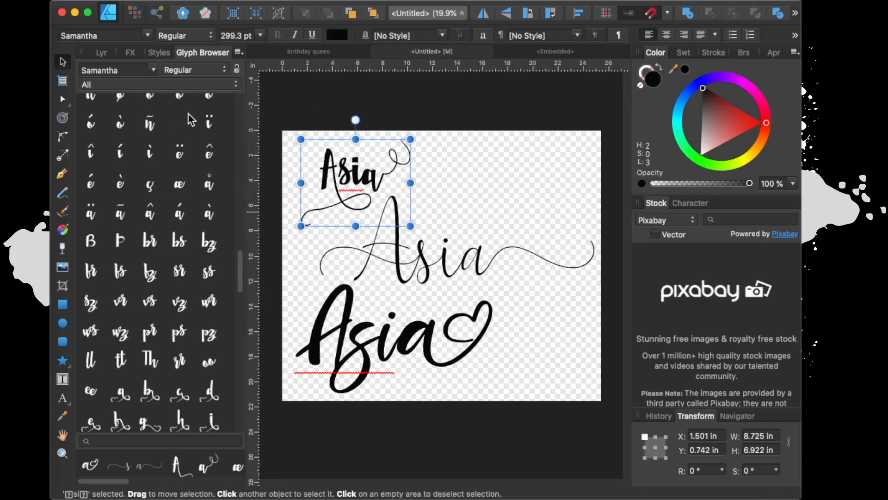
{"action": "mouse_move", "coordinate": [209, 122]}
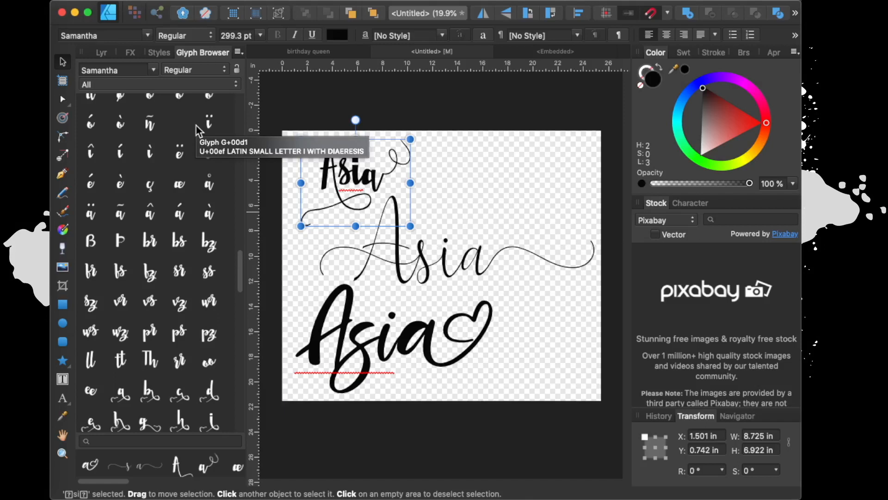
{"action": "mouse_move", "coordinate": [394, 203]}
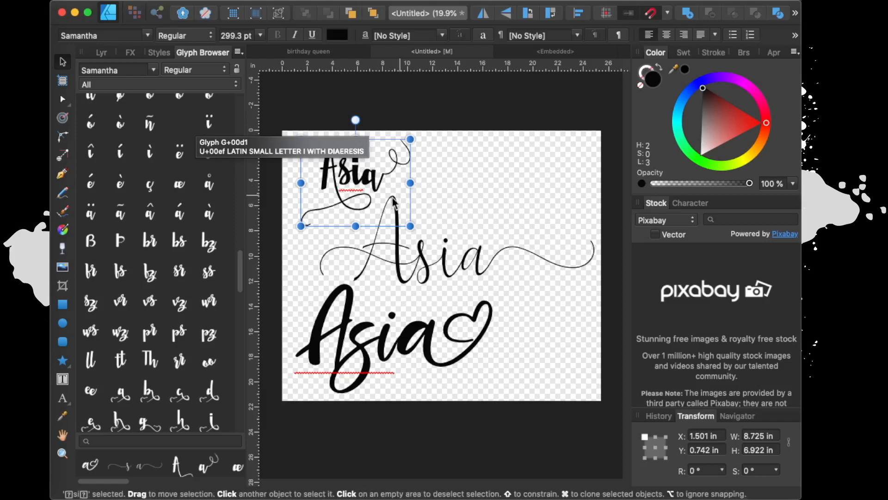
{"action": "mouse_move", "coordinate": [389, 320]}
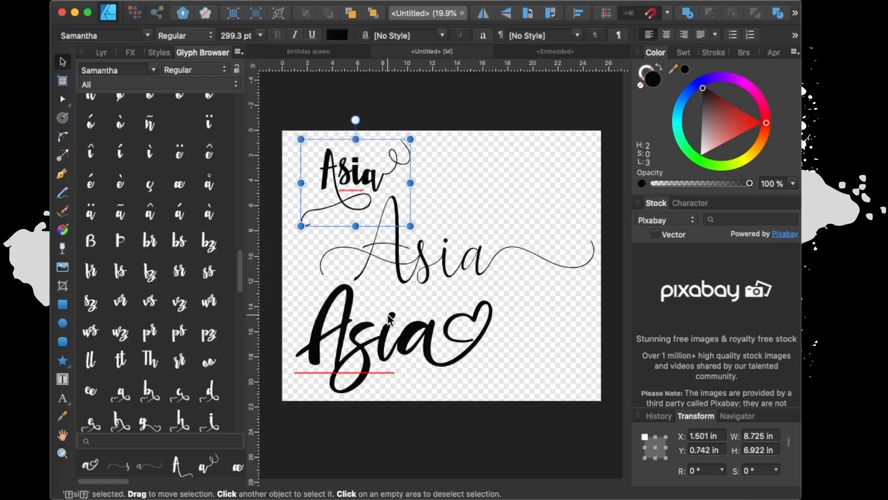
{"action": "mouse_move", "coordinate": [368, 235]}
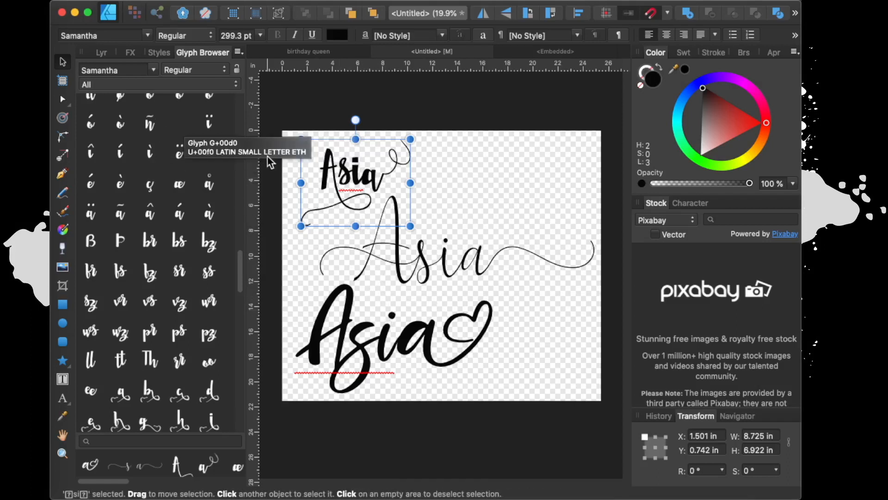
{"action": "mouse_move", "coordinate": [269, 161]}
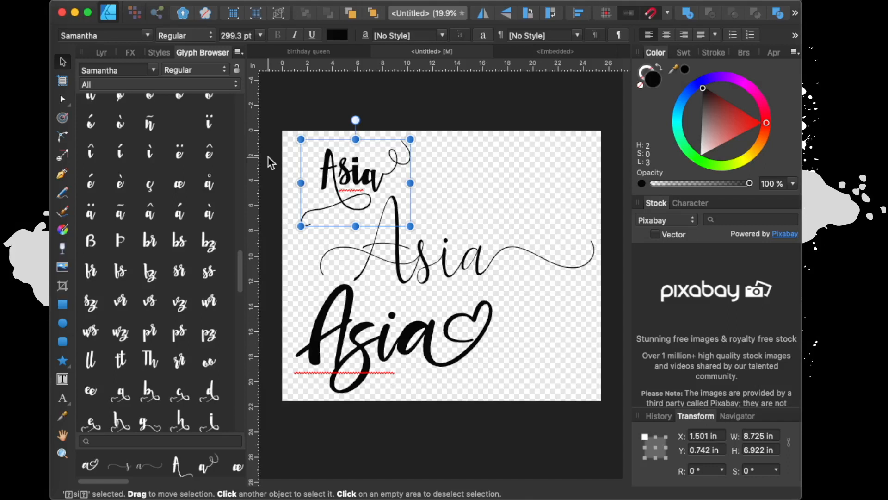
{"action": "mouse_move", "coordinate": [274, 175]}
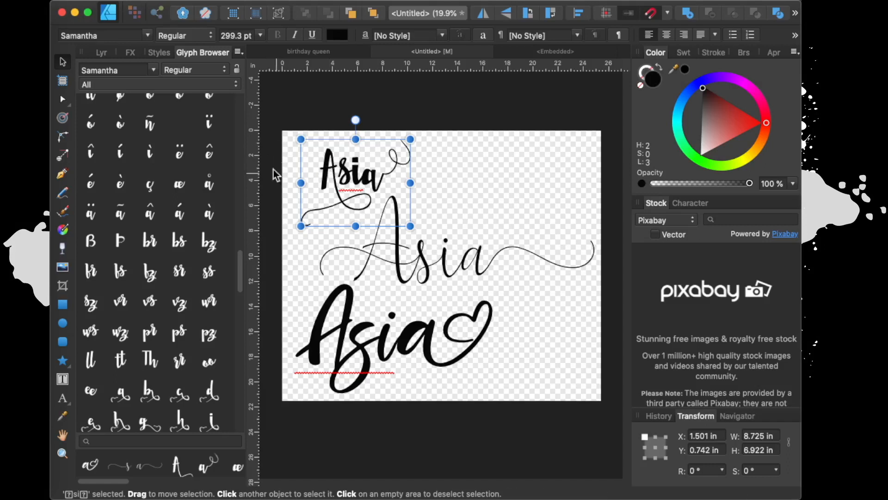
{"action": "mouse_move", "coordinate": [369, 94]}
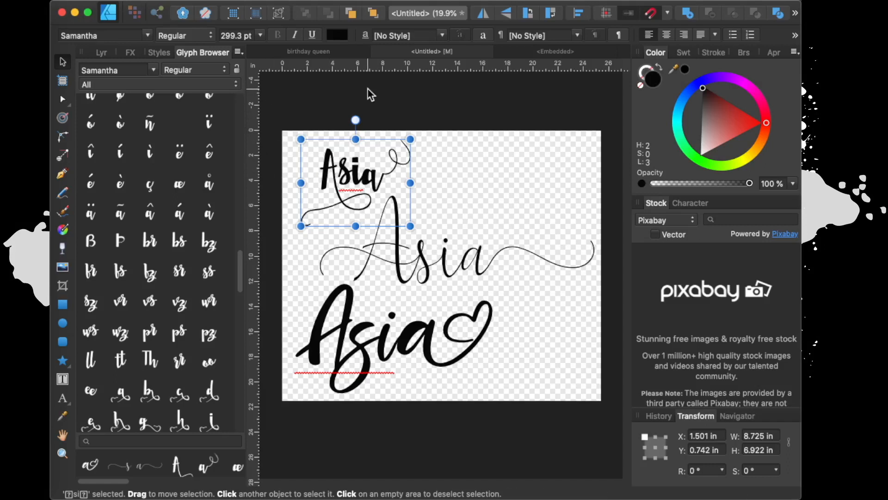
{"action": "mouse_move", "coordinate": [456, 195]}
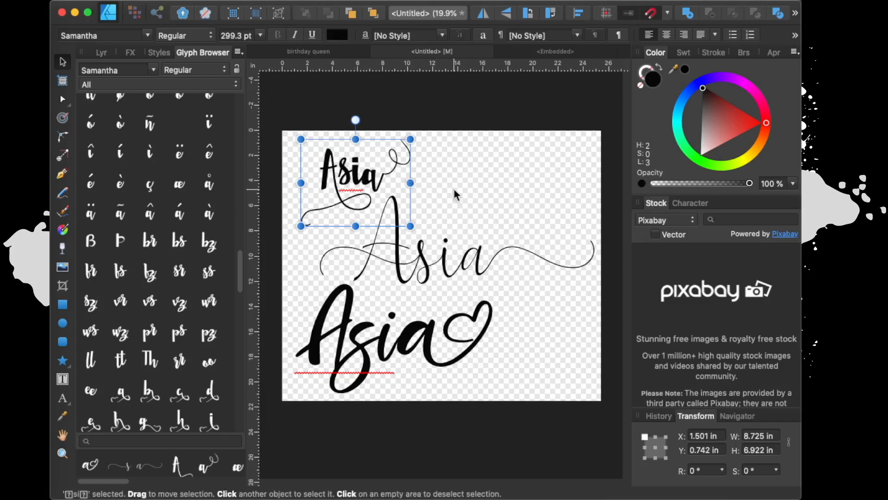
{"action": "mouse_move", "coordinate": [184, 96]}
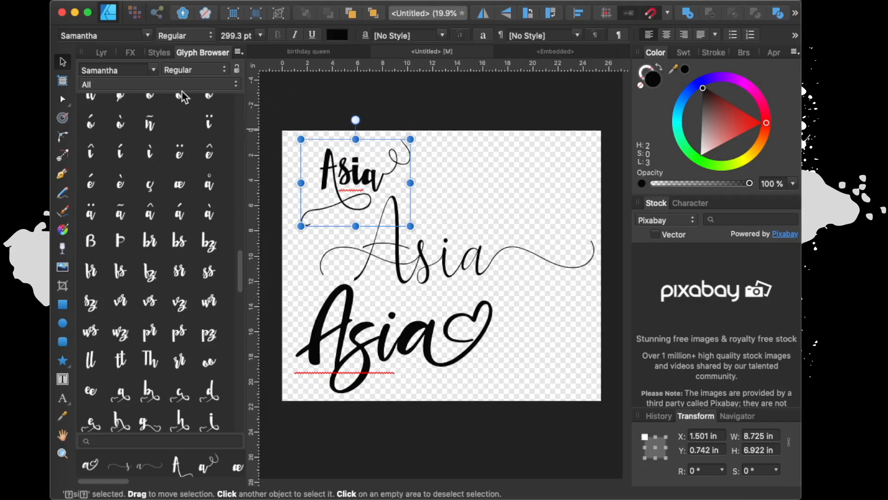
{"action": "mouse_move", "coordinate": [187, 368]}
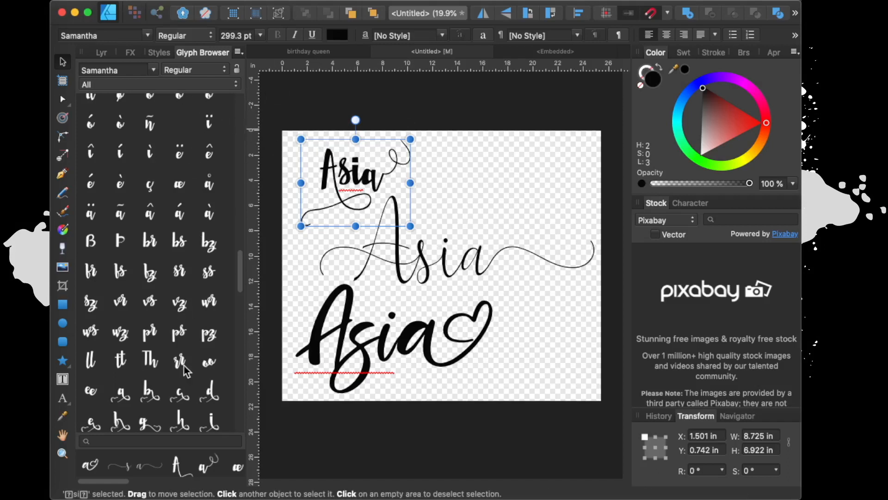
{"action": "mouse_move", "coordinate": [464, 286]}
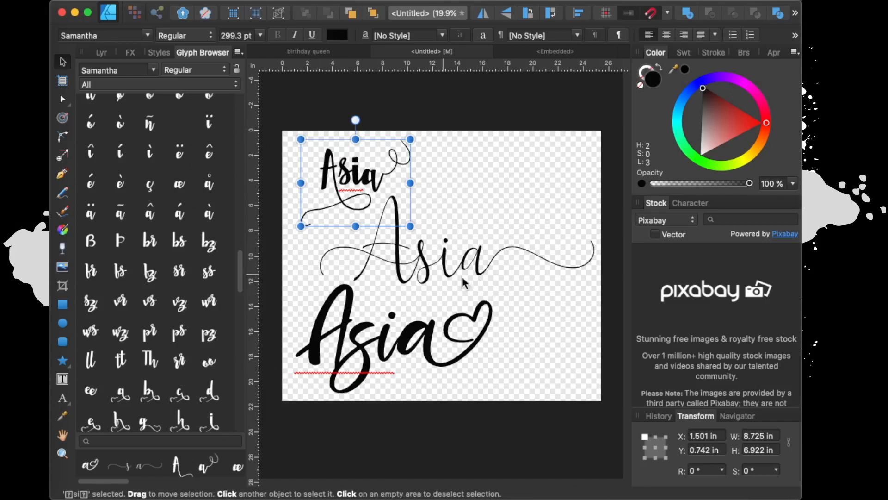
{"action": "mouse_move", "coordinate": [457, 259]}
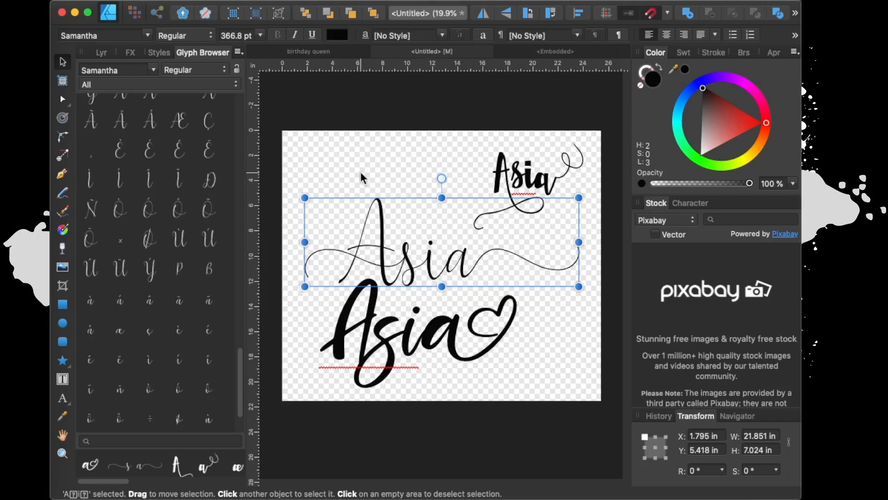
{"action": "mouse_move", "coordinate": [336, 158]}
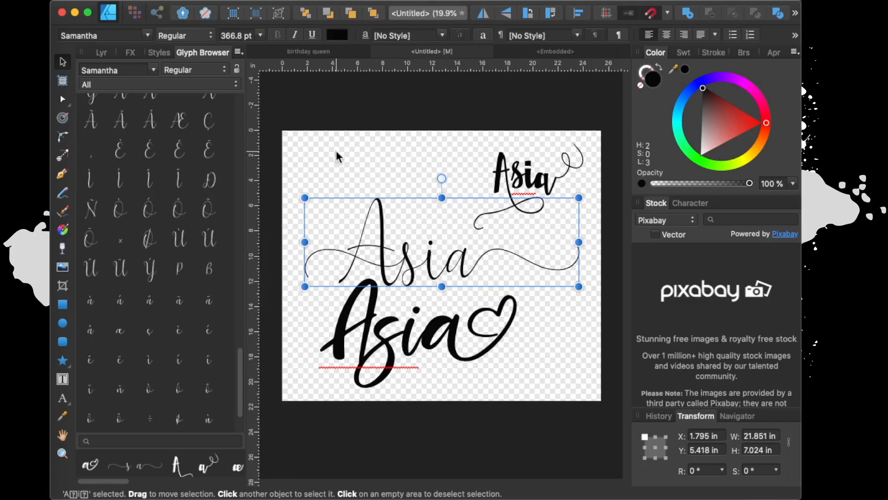
{"action": "mouse_move", "coordinate": [344, 157]}
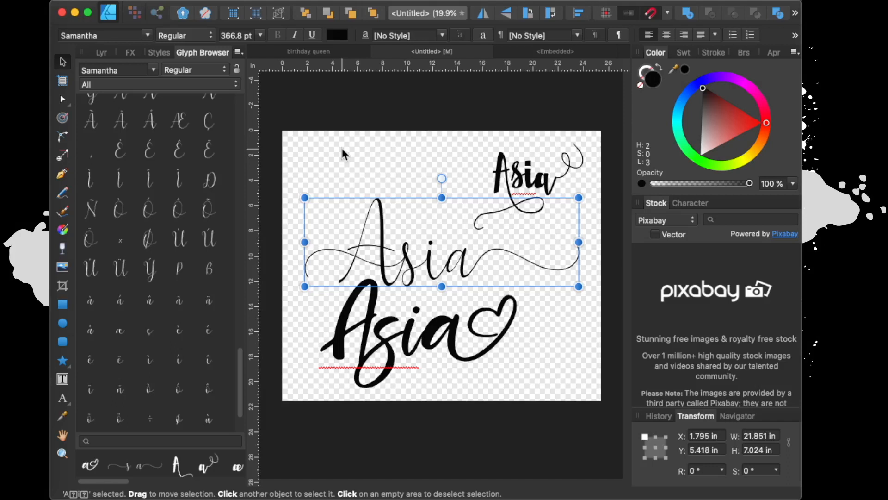
{"action": "mouse_move", "coordinate": [352, 207]}
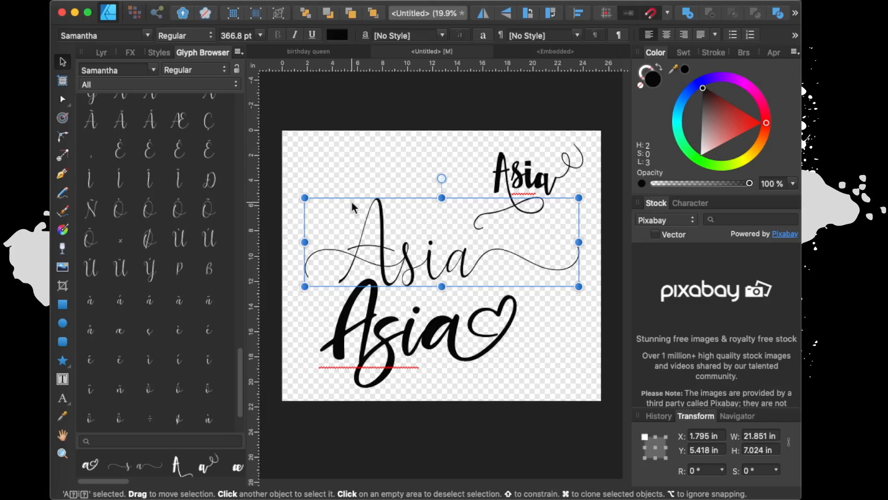
{"action": "mouse_move", "coordinate": [347, 266]}
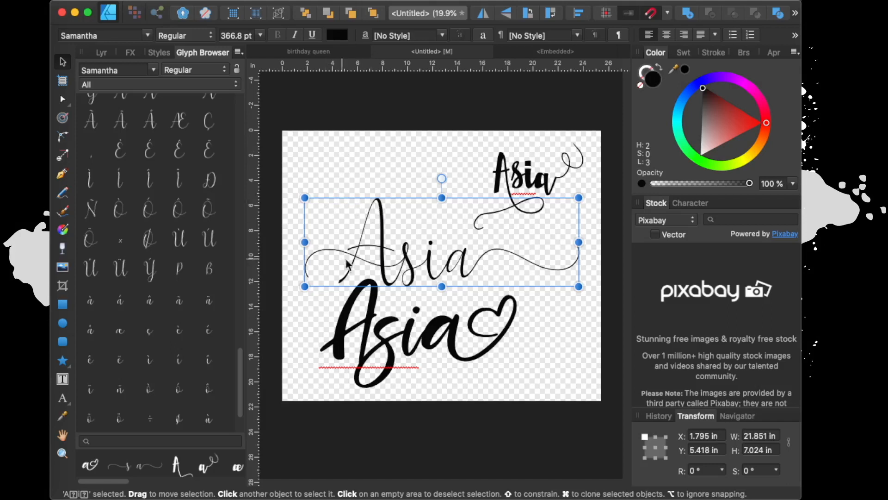
{"action": "mouse_move", "coordinate": [493, 221]}
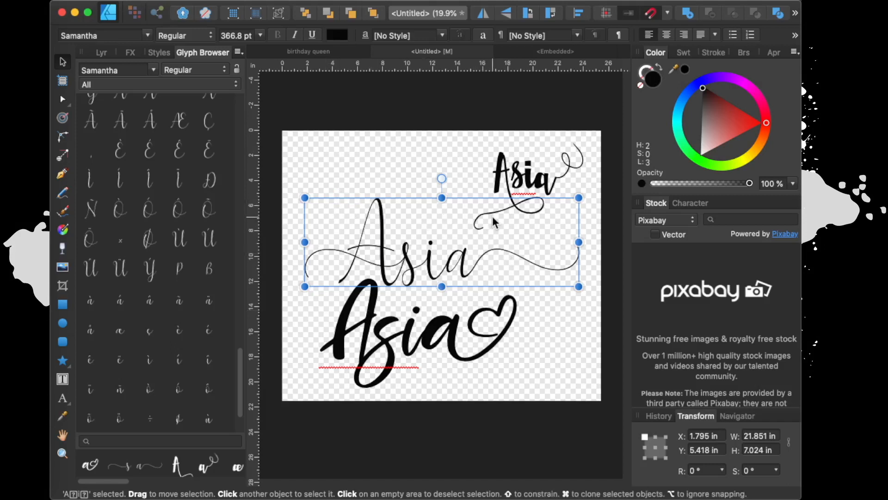
{"action": "mouse_move", "coordinate": [158, 318]}
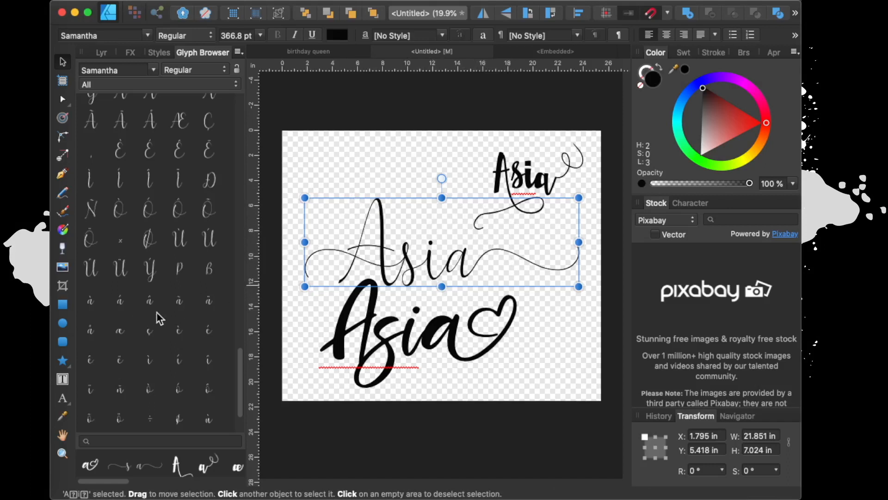
{"action": "mouse_move", "coordinate": [172, 320]}
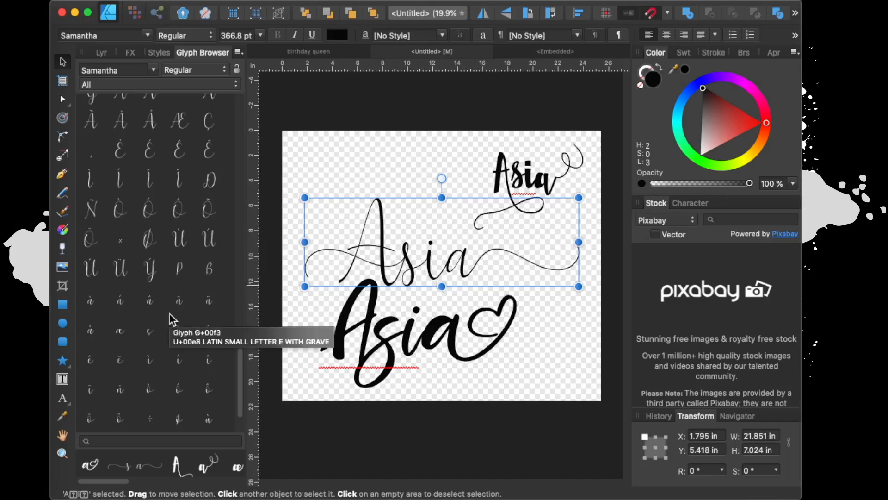